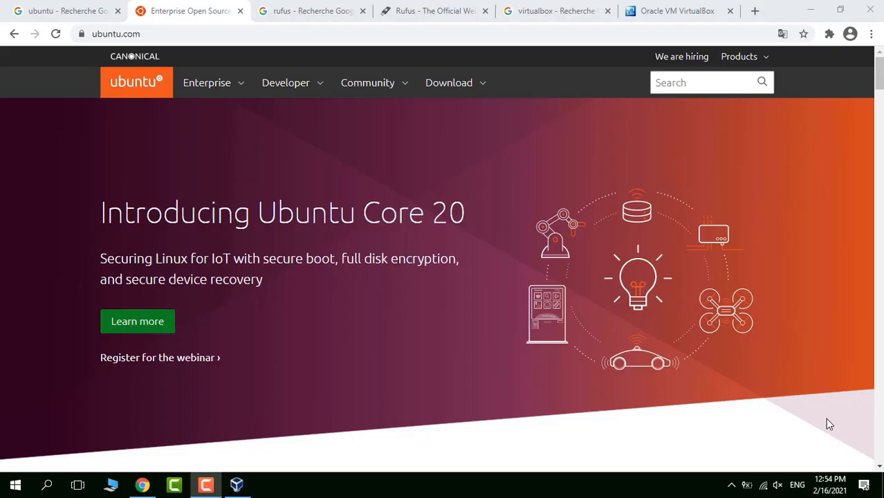
mouse_move(288, 332)
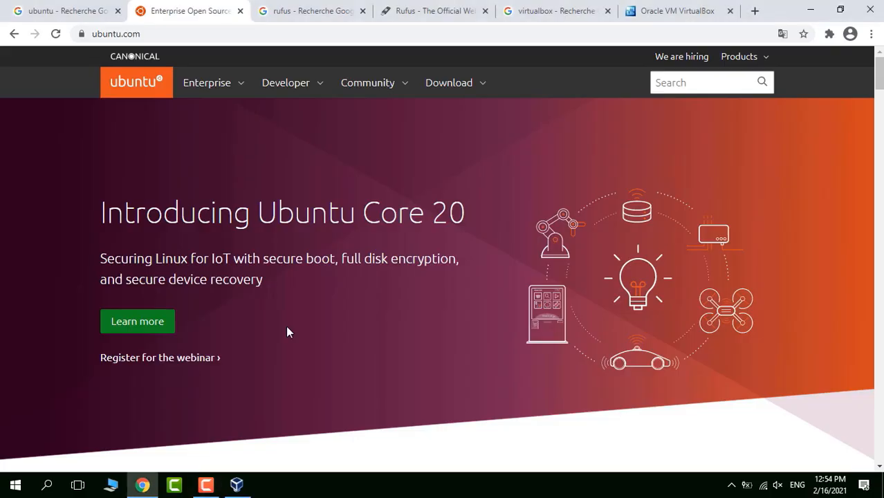
- Download Ubuntu Desktop 20.04 LTS from the ubuntu.com Download menu
click(66, 11)
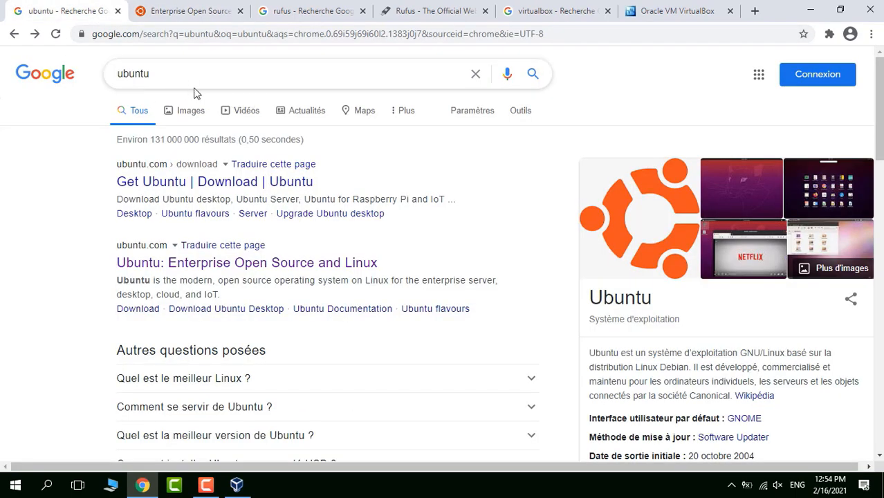
click(187, 10)
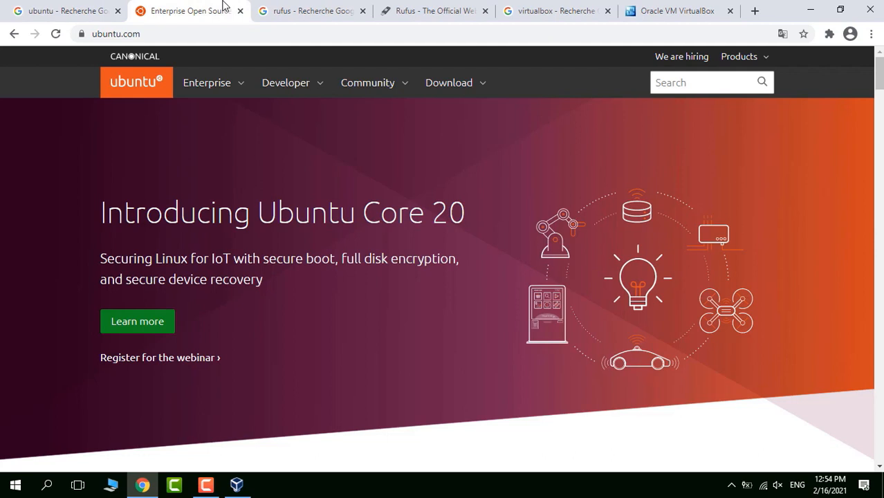
mouse_move(293, 74)
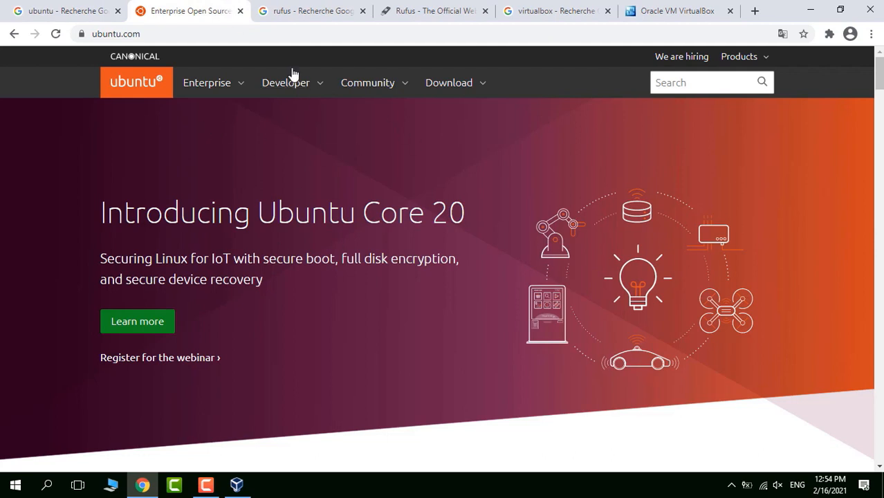
mouse_move(494, 114)
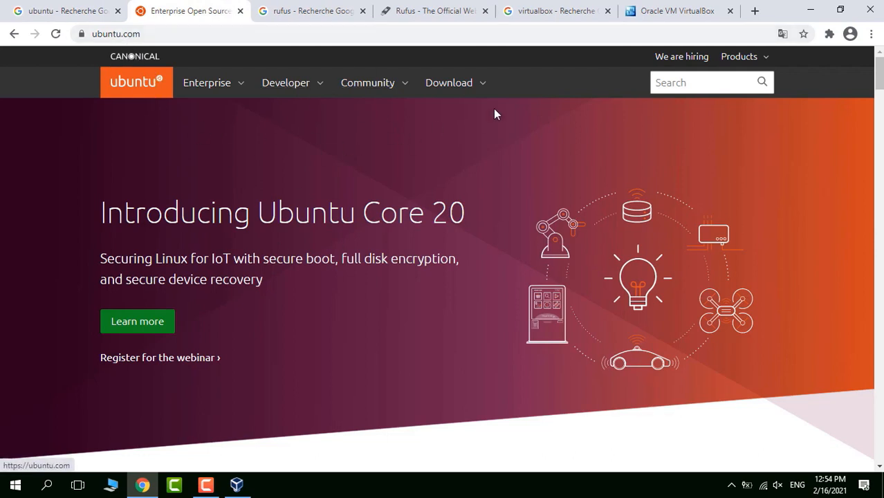
mouse_move(449, 83)
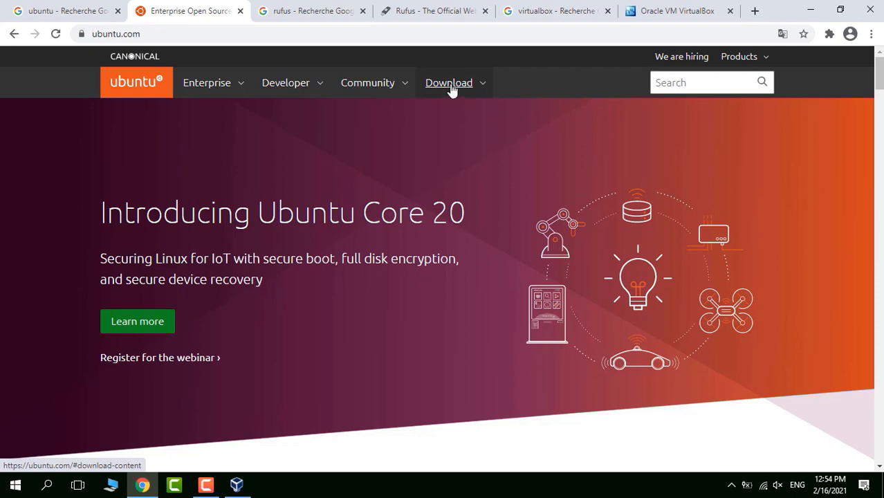
click(449, 82)
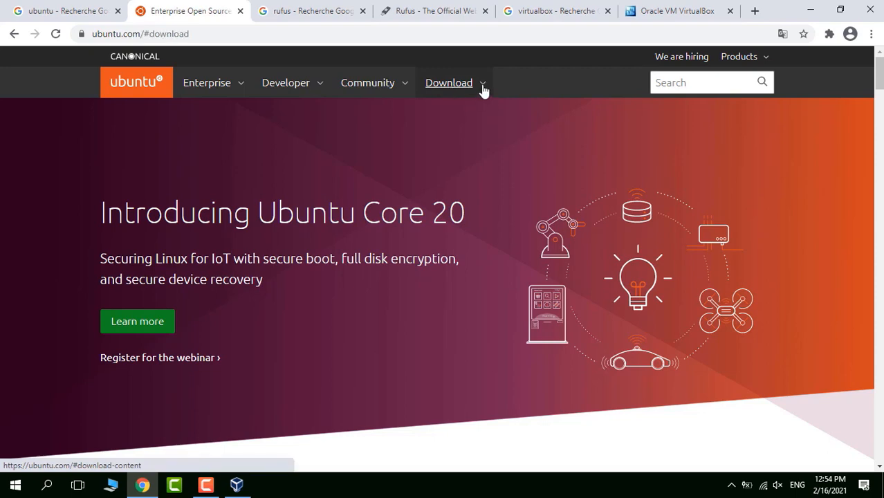
click(449, 82)
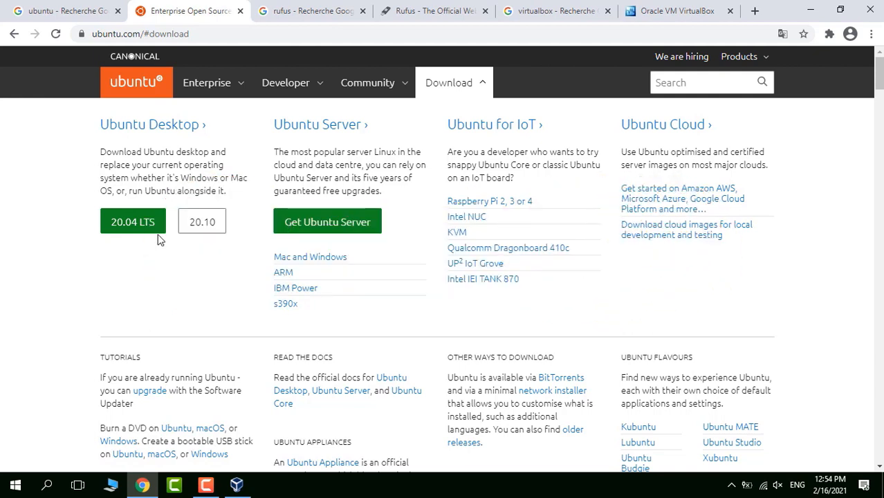
mouse_move(149, 124)
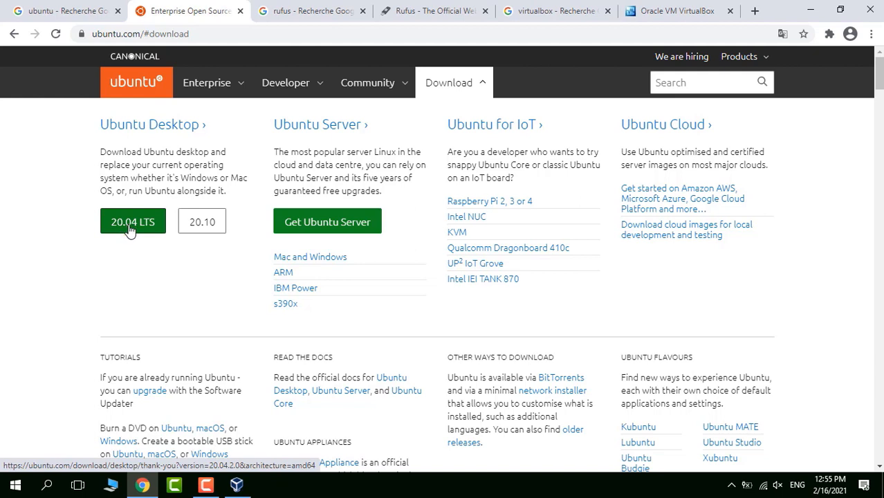
mouse_move(133, 230)
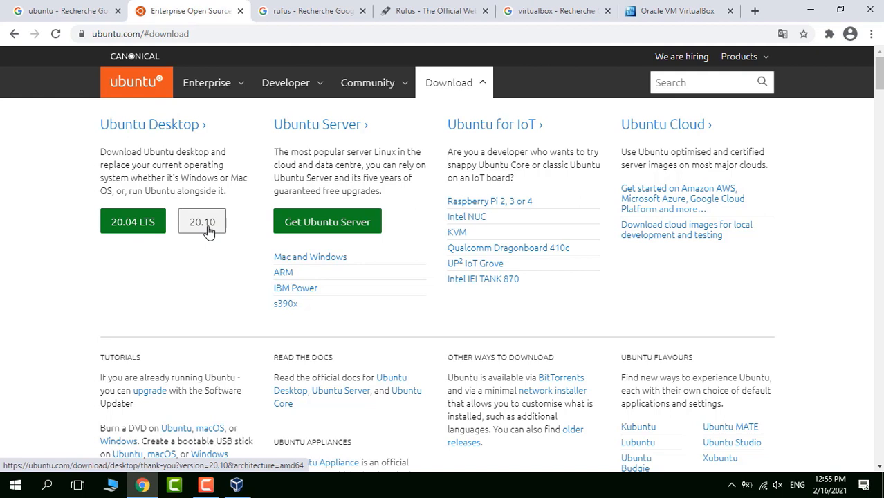
mouse_move(214, 232)
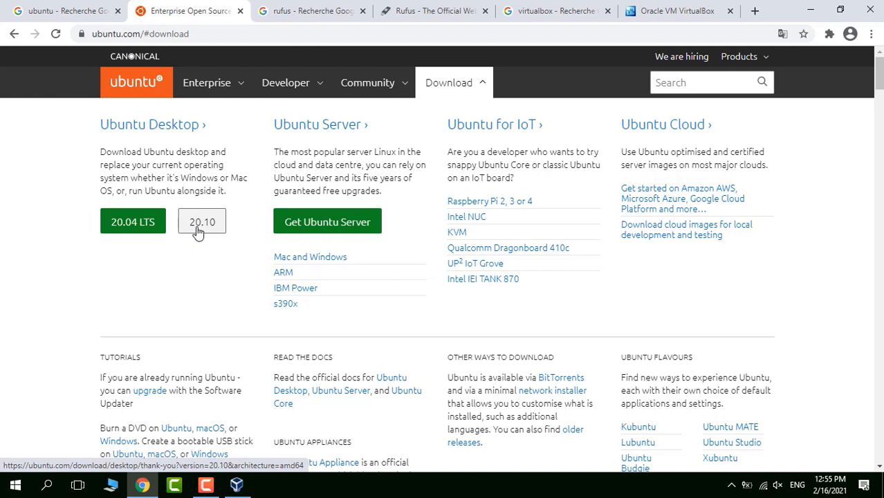
mouse_move(212, 233)
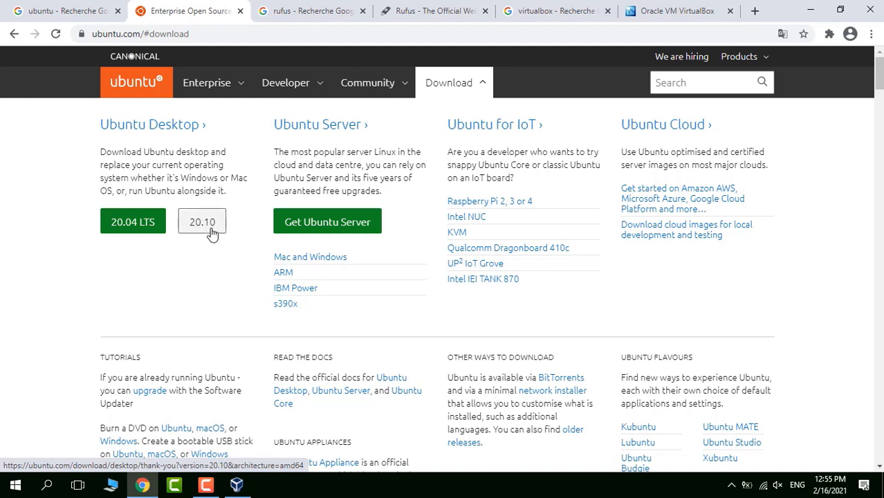
mouse_move(201, 239)
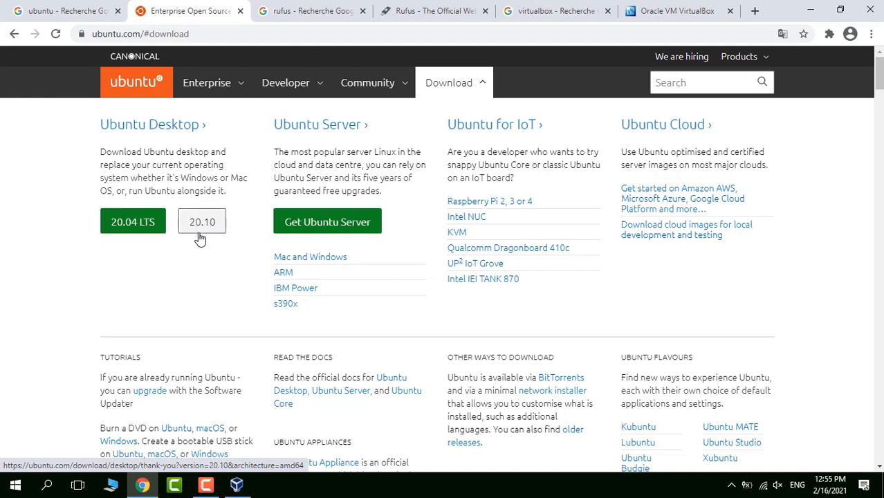
click(132, 221)
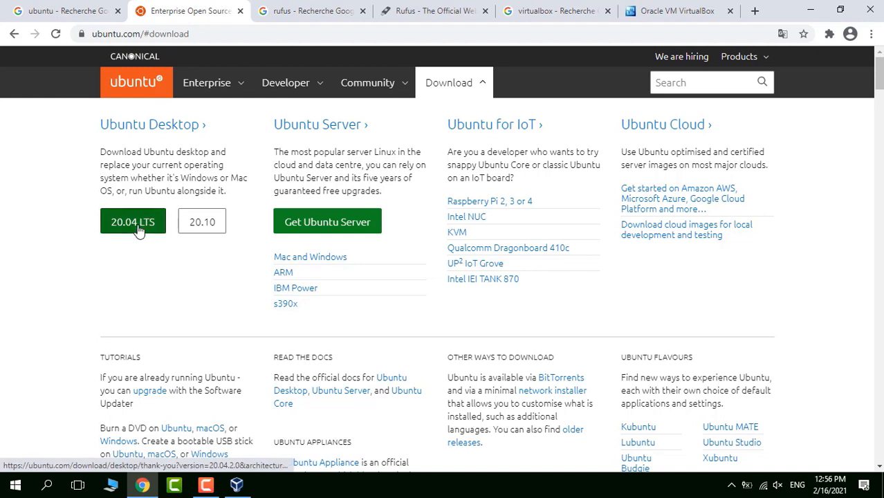
click(133, 222)
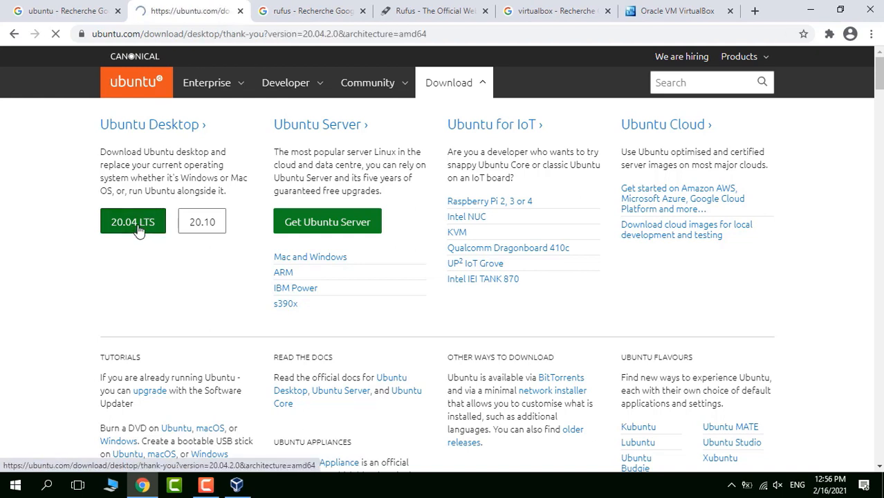
click(133, 222)
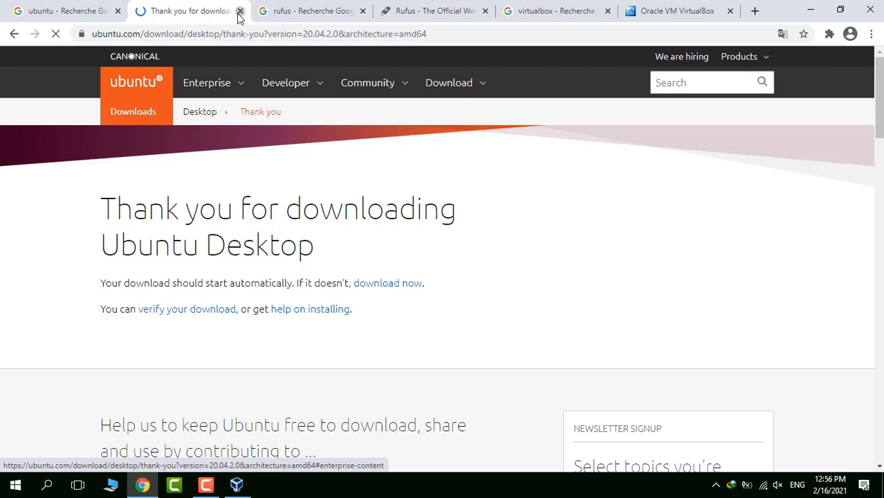
- Close the Ubuntu thank-you tab to return to the Rufus search results
click(240, 10)
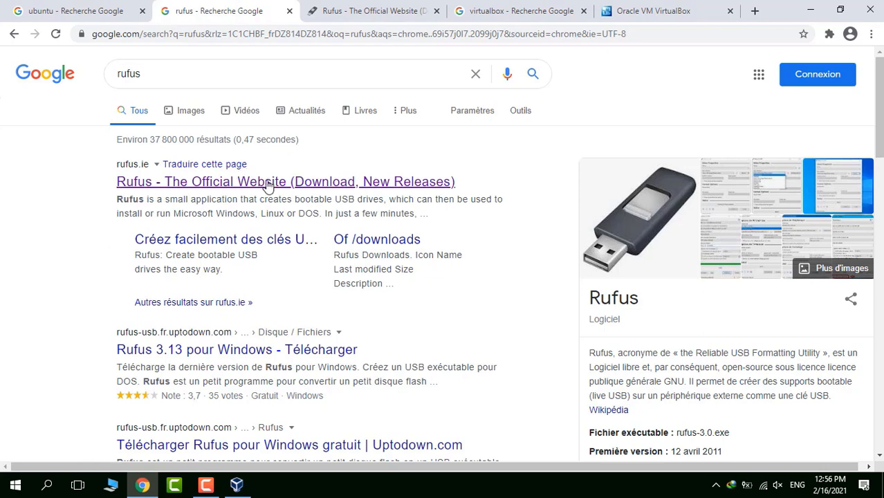
mouse_move(477, 228)
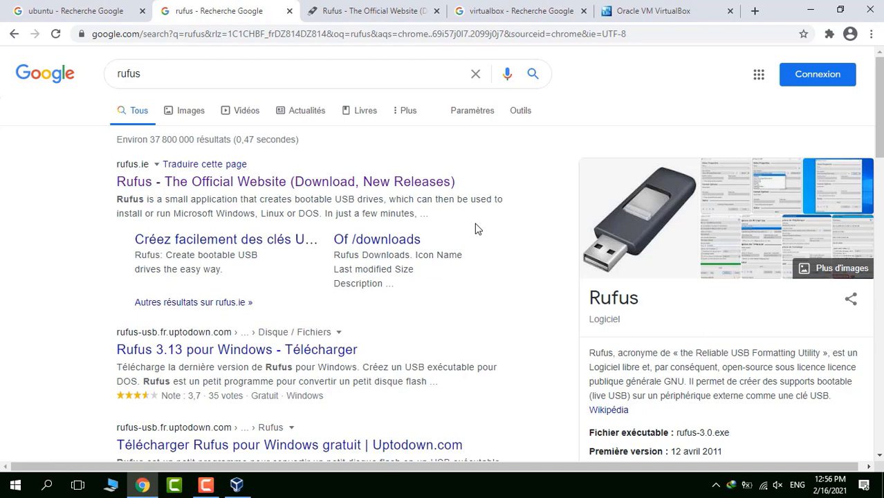
mouse_move(541, 214)
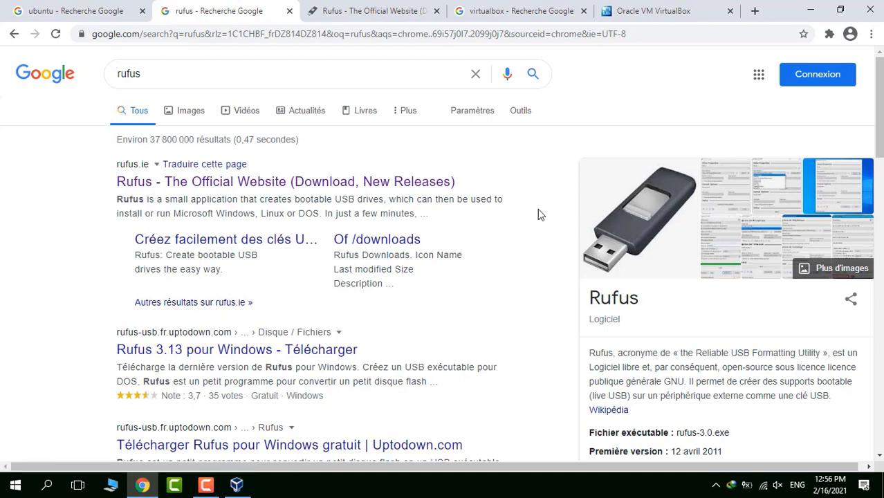
mouse_move(536, 210)
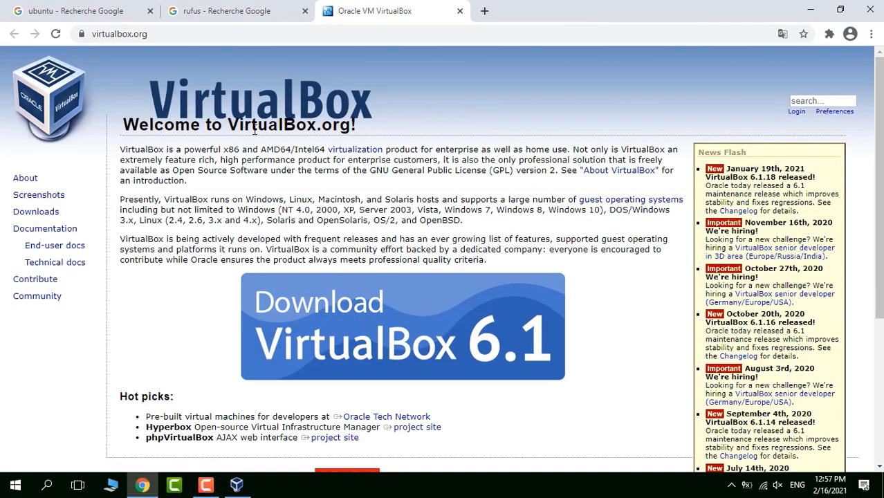
mouse_move(250, 96)
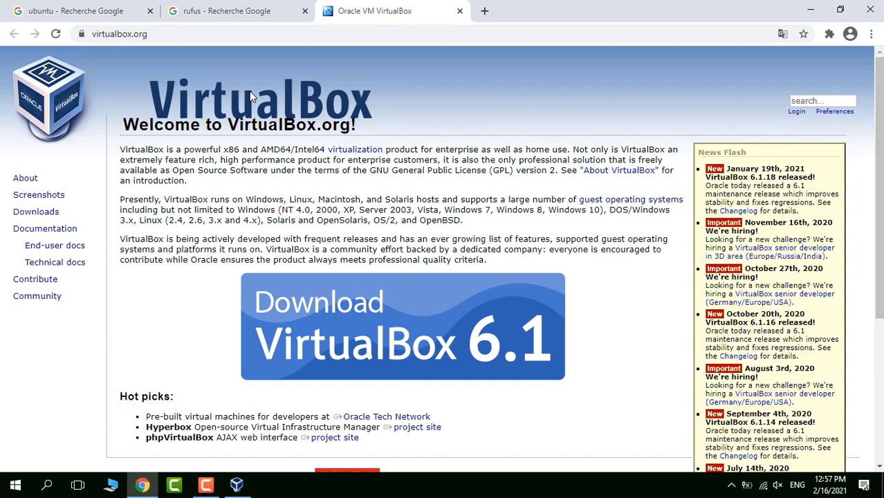
- Reach the VirtualBox 6.1.18 downloads page, then bring up VirtualBox Manager
click(403, 326)
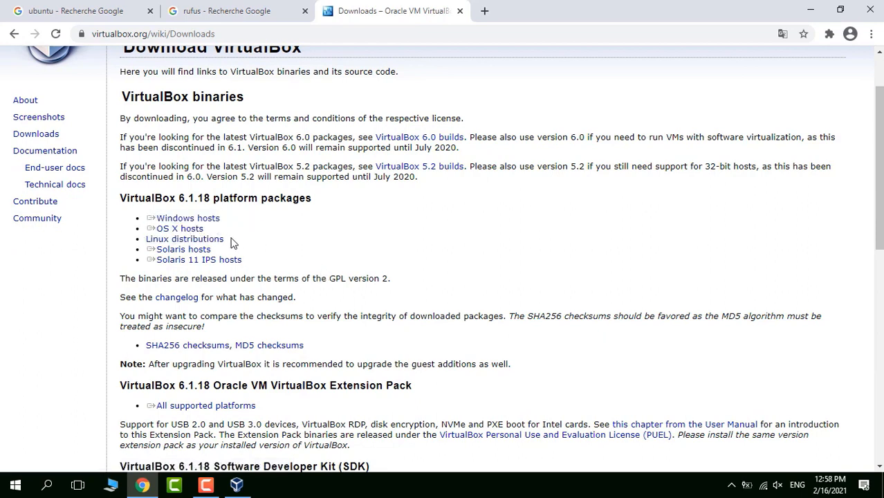
click(187, 218)
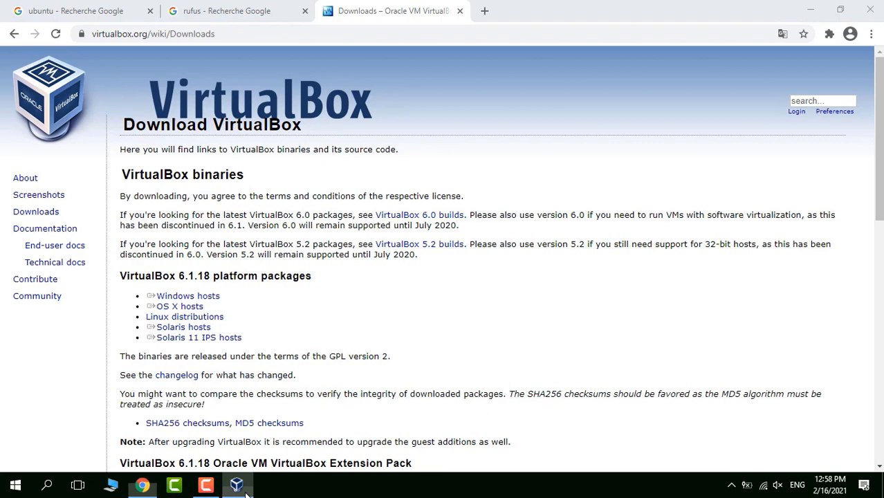
click(236, 484)
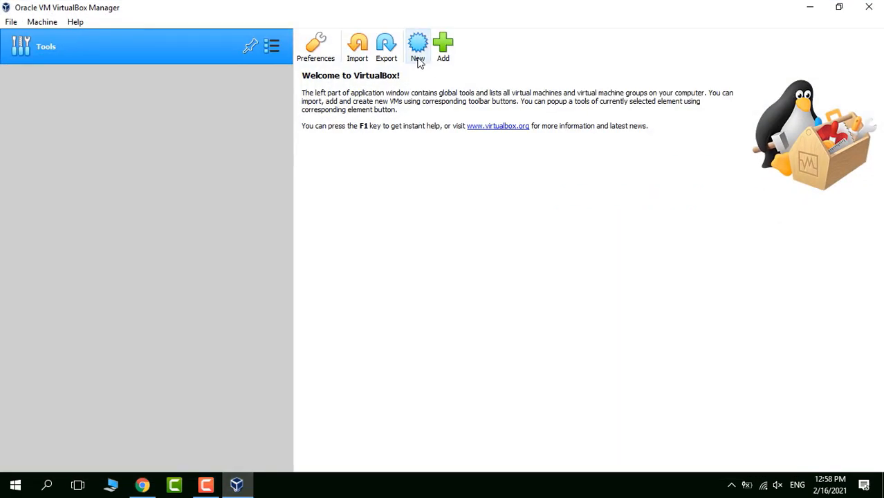
- Define new machine 'ubhutnu 20.04' as Linux, Ubuntu (64-bit), with 1792 MB memory
click(417, 47)
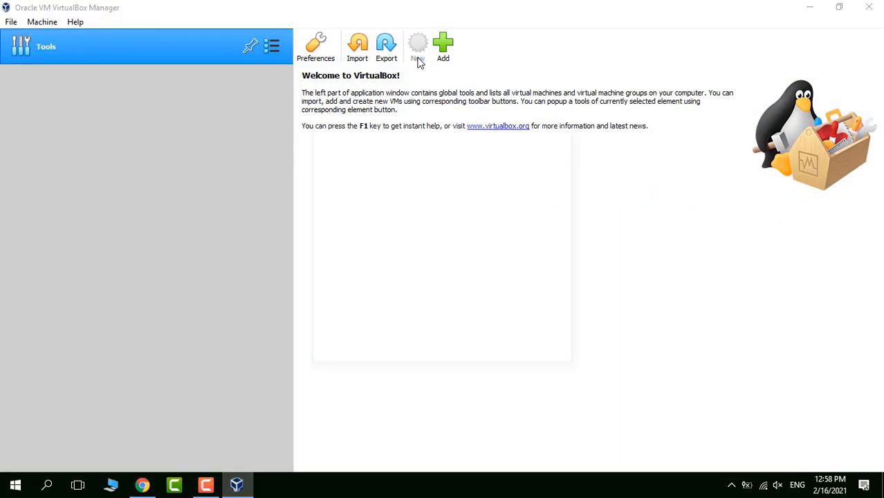
click(417, 46)
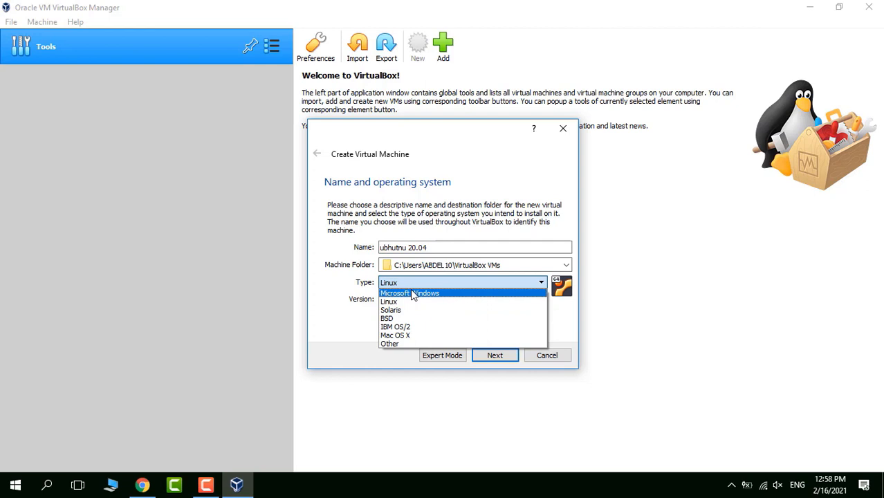
mouse_move(415, 301)
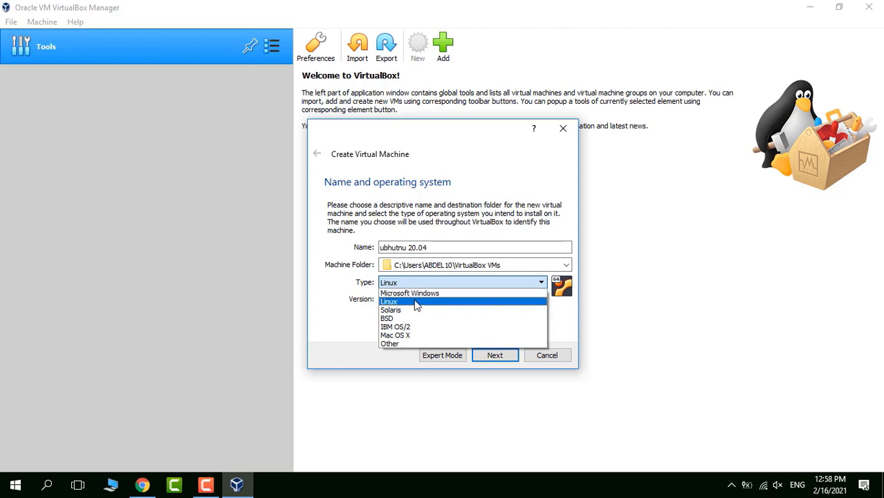
mouse_move(395, 326)
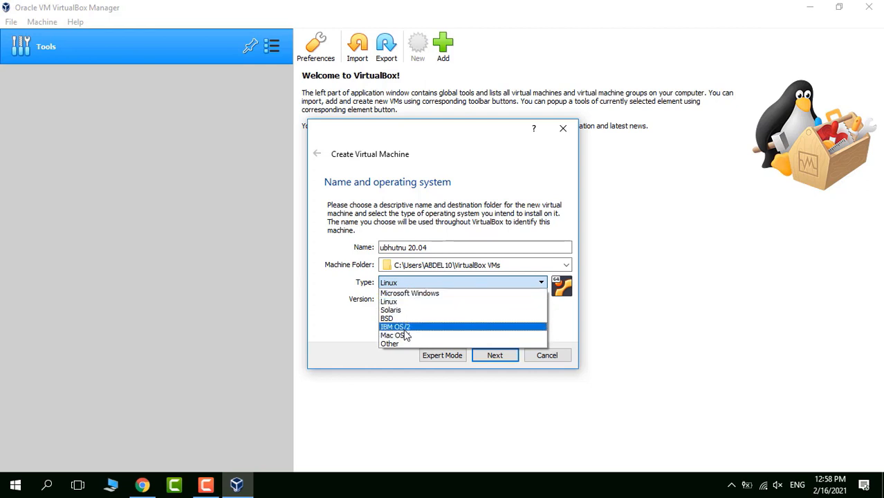
mouse_move(437, 306)
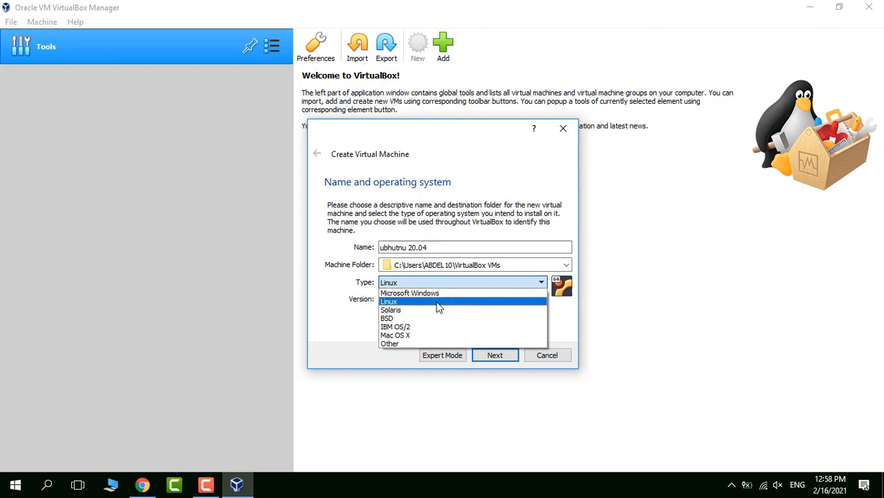
mouse_move(429, 306)
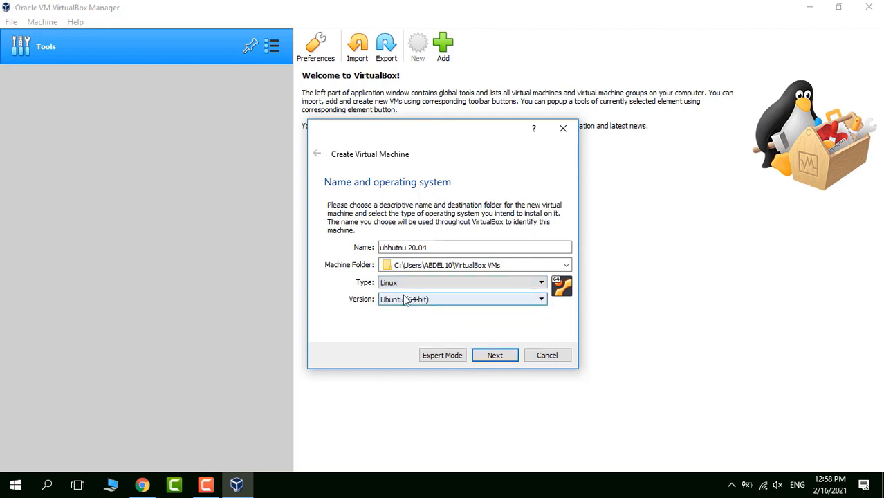
click(541, 299)
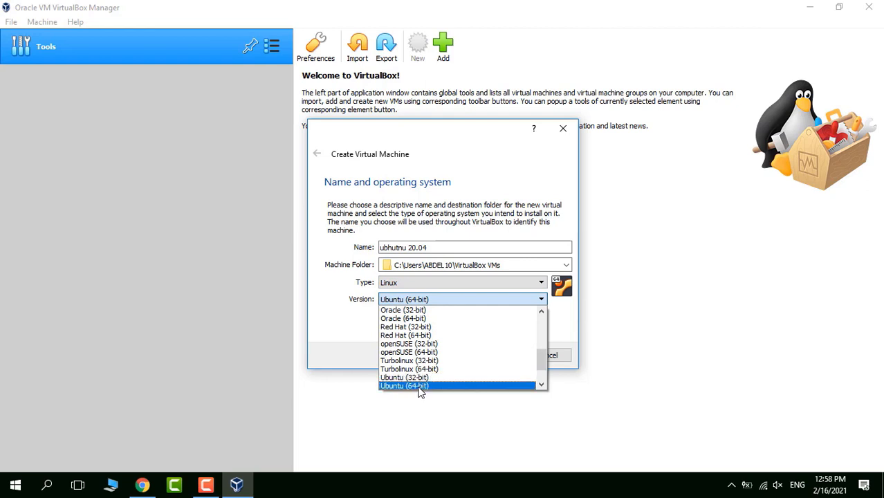
mouse_move(422, 318)
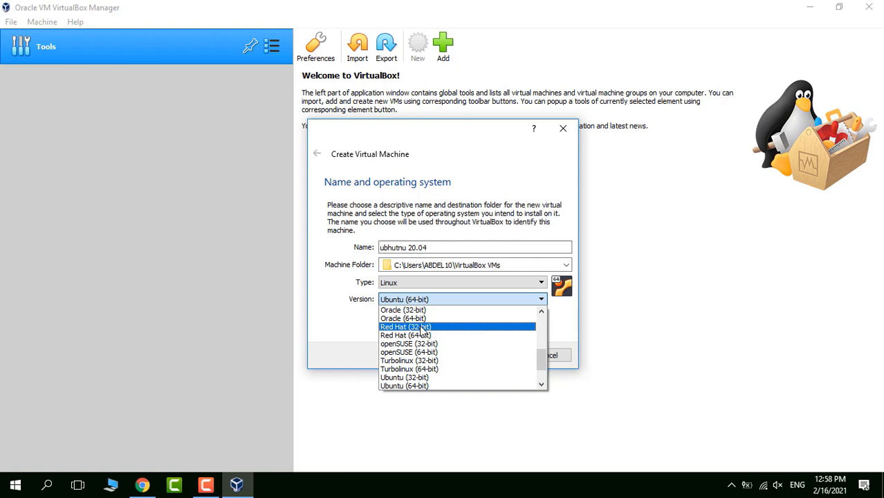
mouse_move(404, 310)
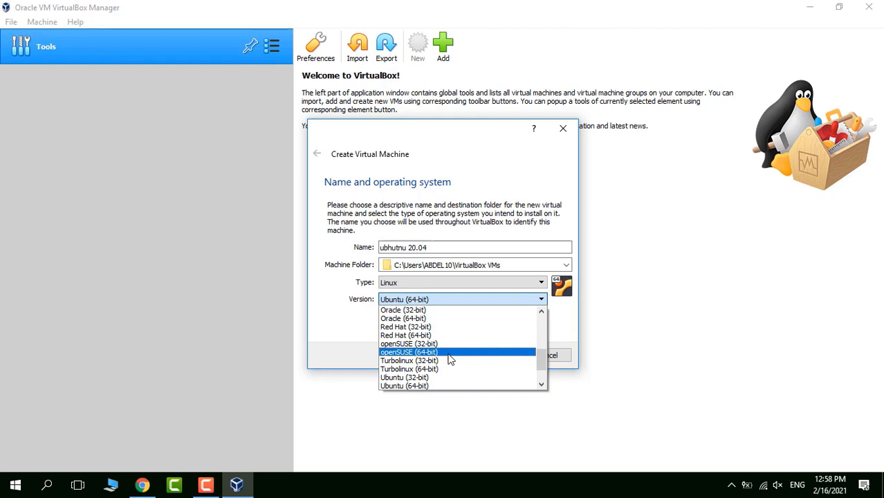
mouse_move(456, 386)
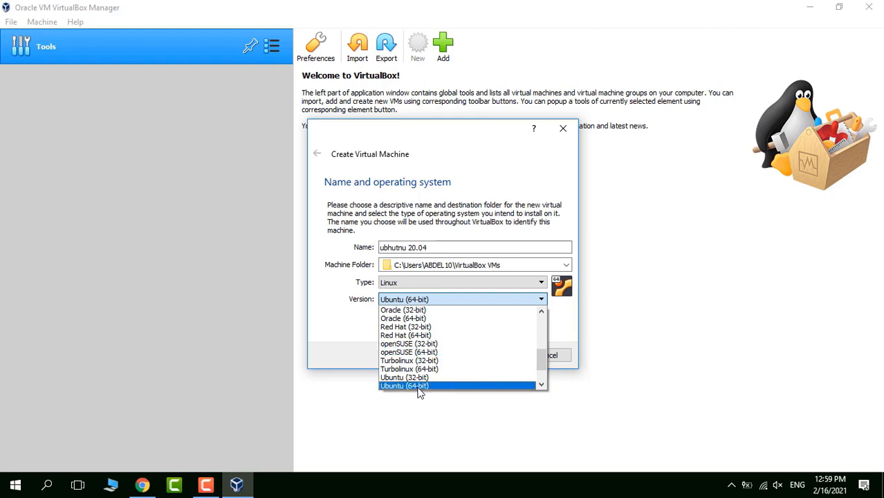
click(404, 386)
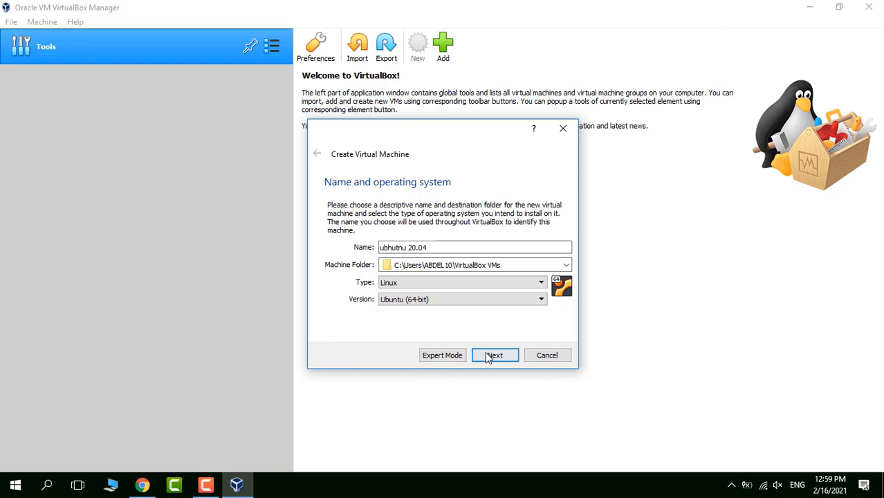
click(495, 355)
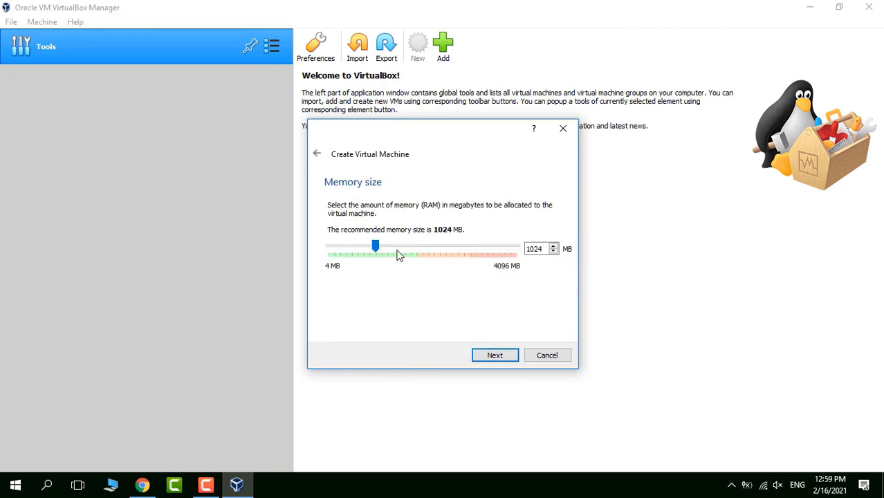
drag(375, 245, 405, 245)
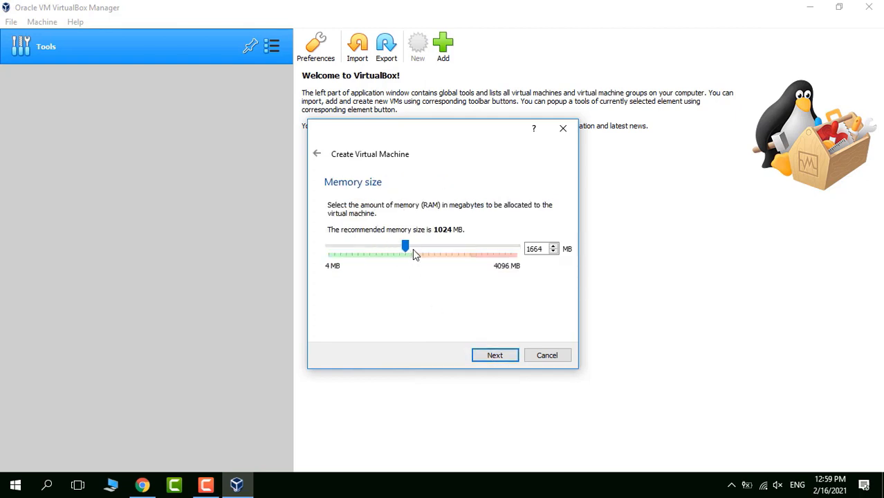
drag(406, 246, 411, 247)
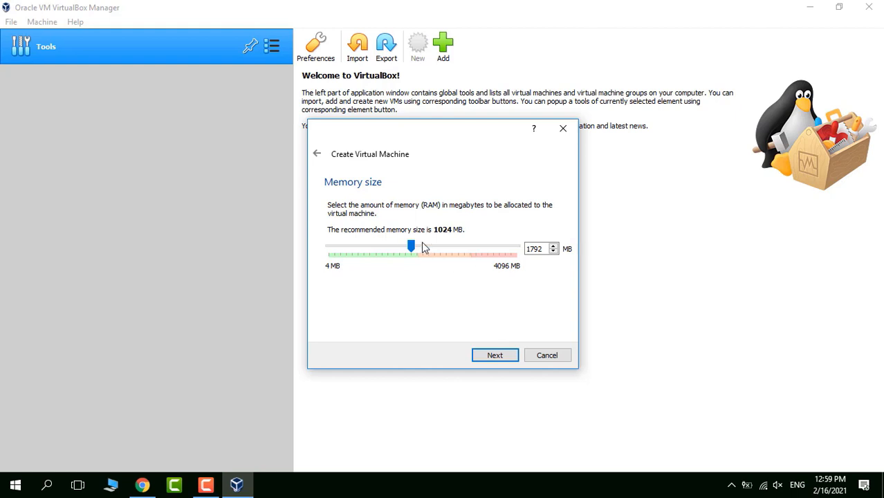
click(495, 355)
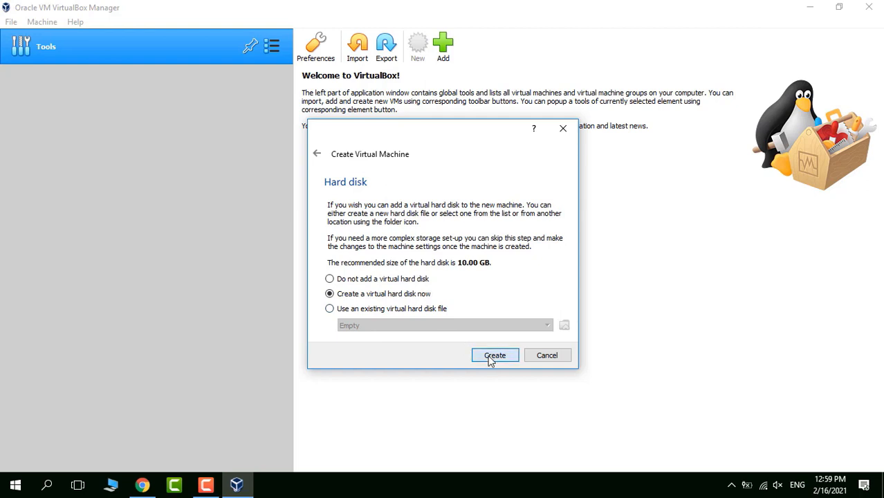
- Create a fixed-size 20 GB VDI virtual hard disk for the machine
click(495, 355)
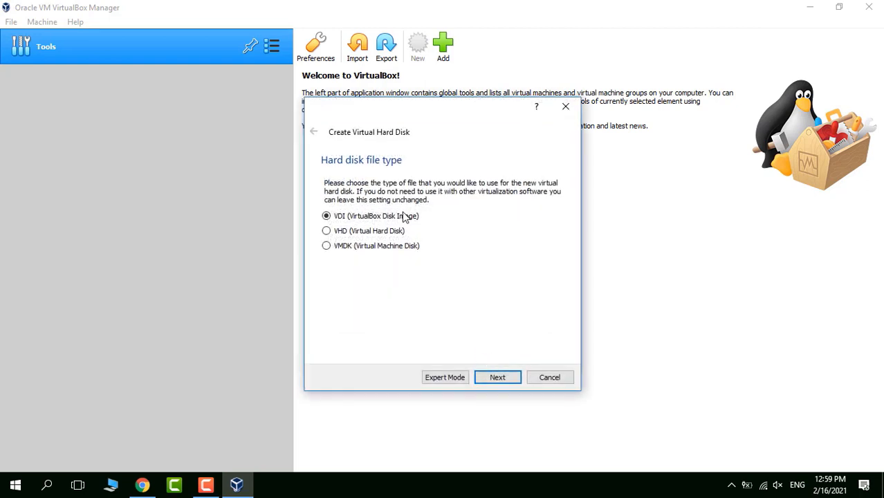
click(498, 377)
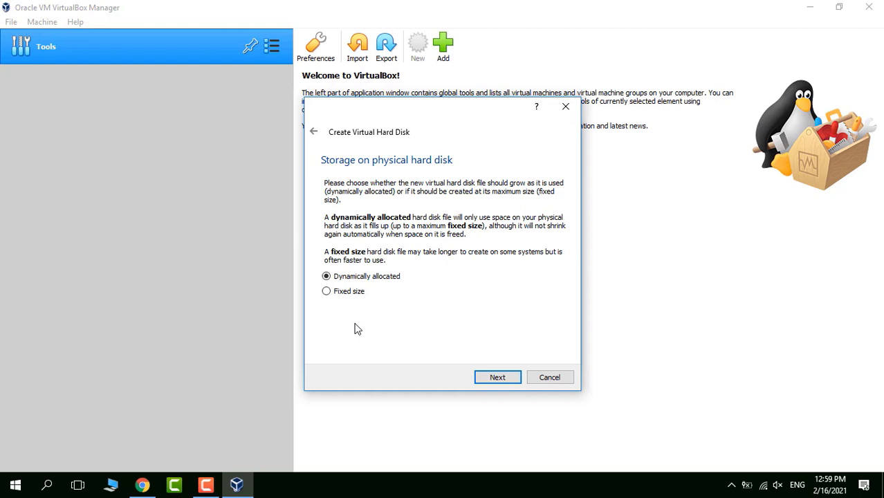
click(326, 291)
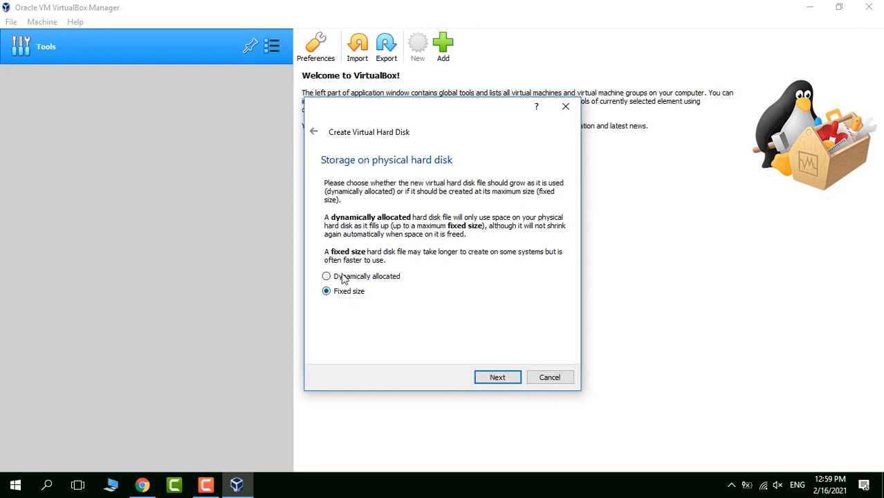
mouse_move(374, 288)
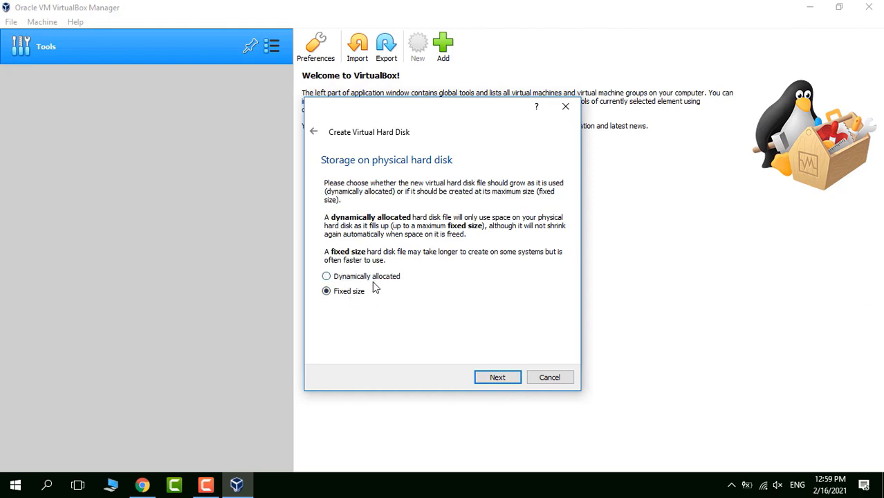
mouse_move(497, 377)
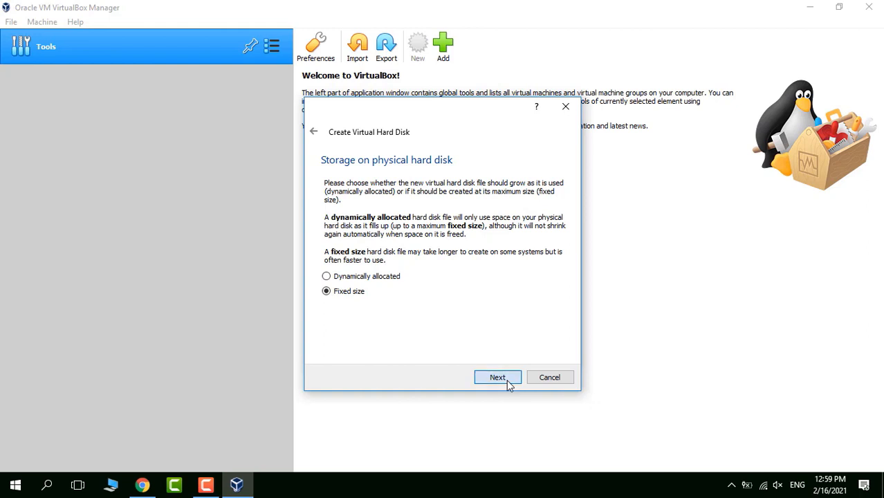
click(498, 377)
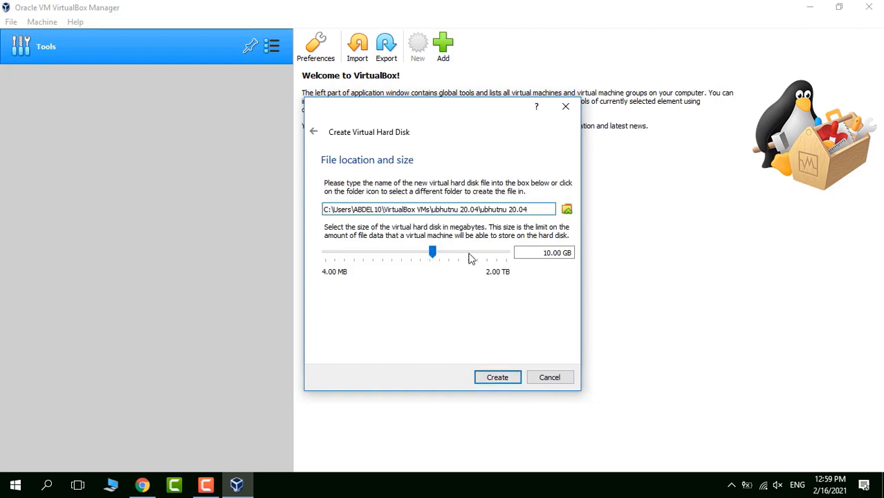
drag(432, 251, 442, 251)
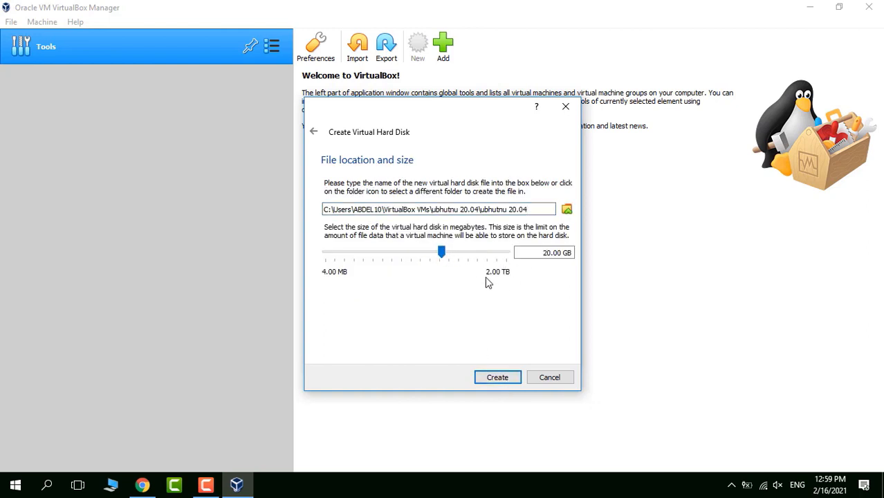
mouse_move(531, 315)
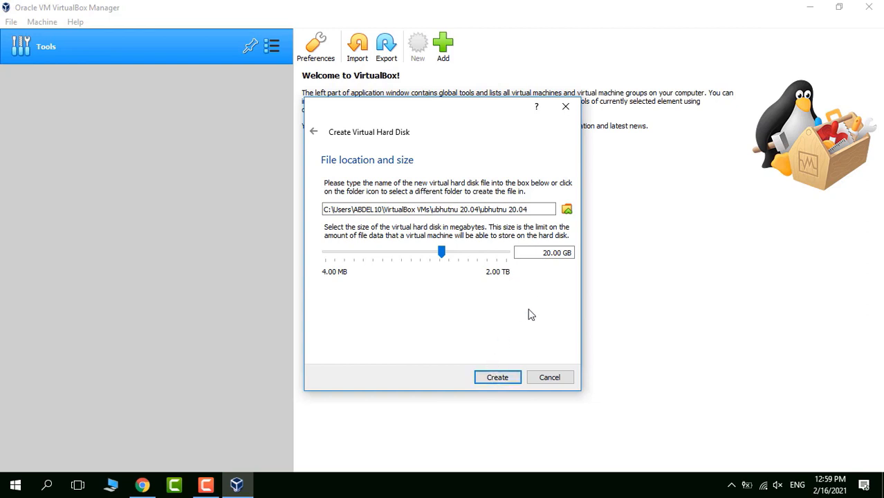
click(497, 377)
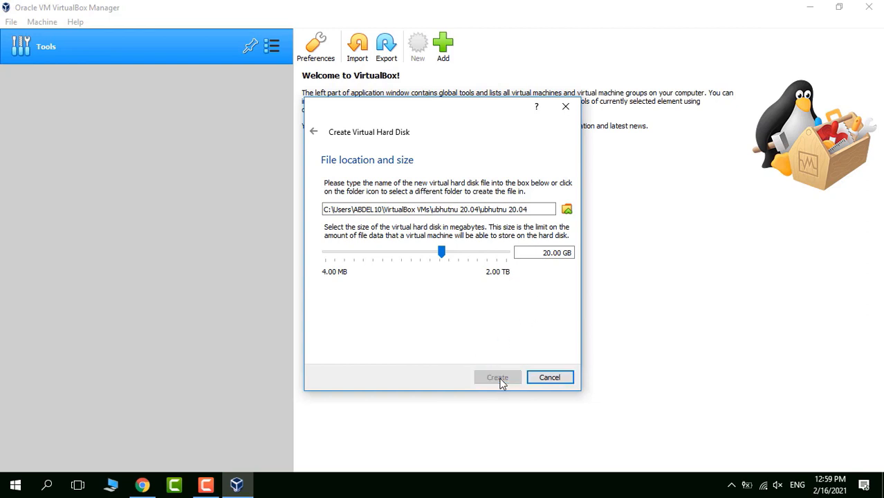
click(496, 377)
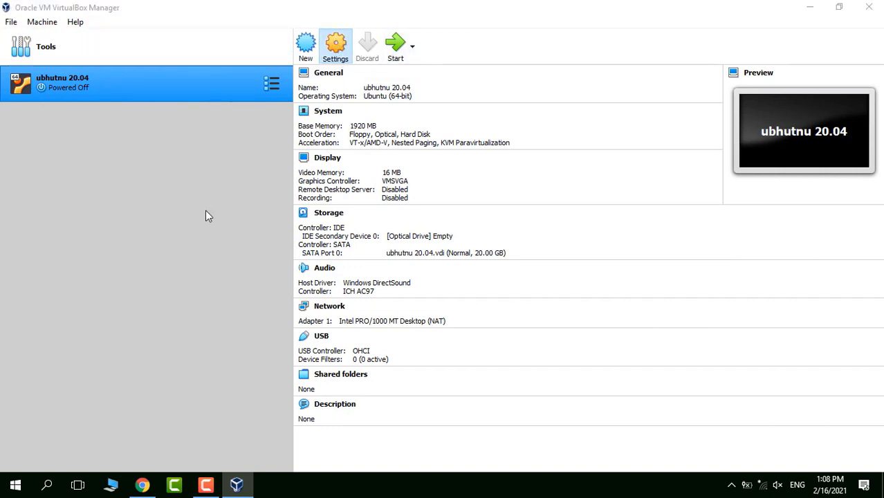
- In the machine's settings, review the 2 processors and set video memory to 128 MB
click(335, 45)
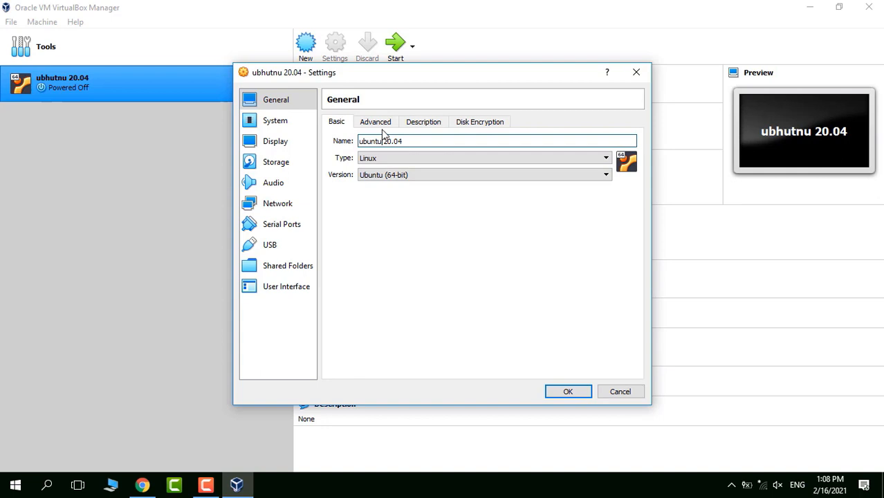
click(275, 119)
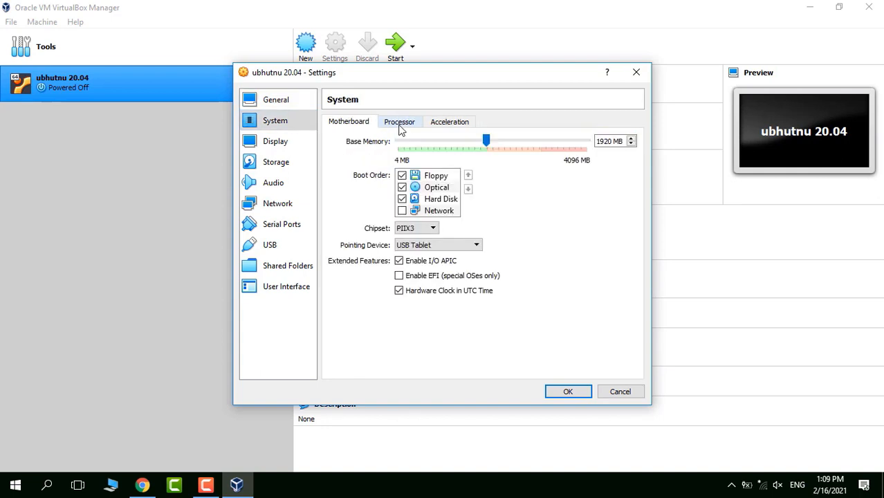
mouse_move(393, 122)
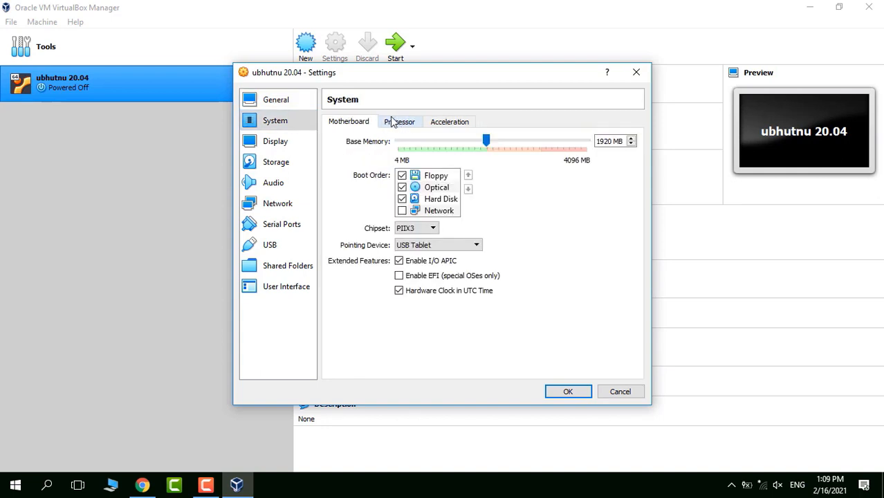
click(399, 122)
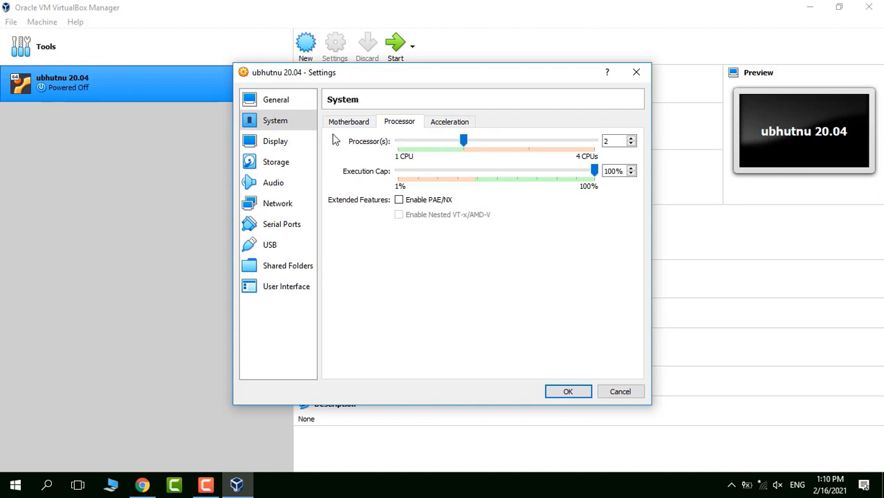
click(275, 141)
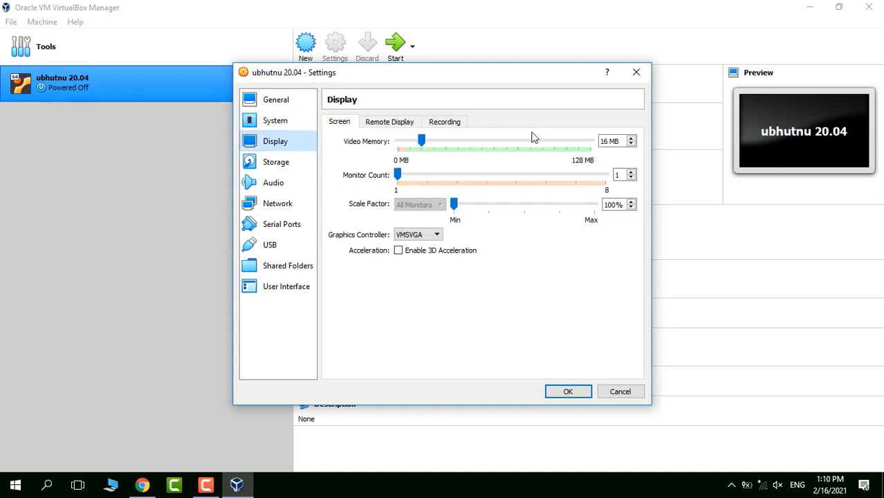
drag(421, 141, 427, 142)
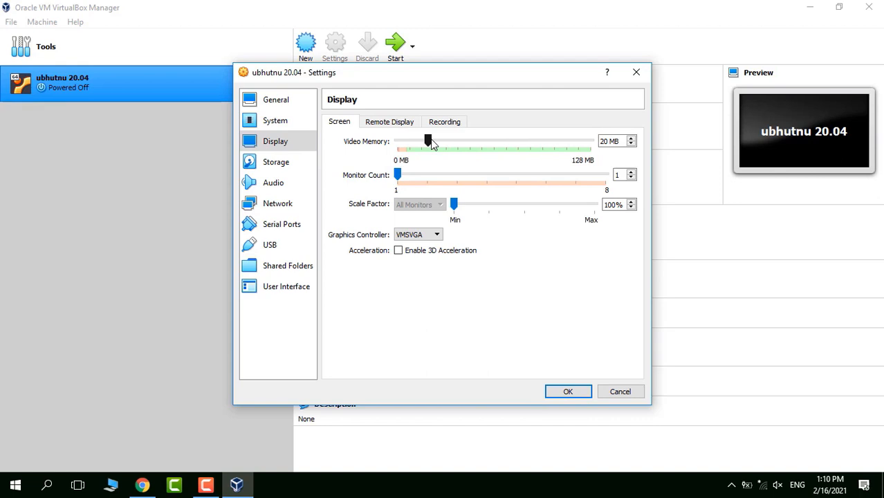
drag(427, 141, 590, 141)
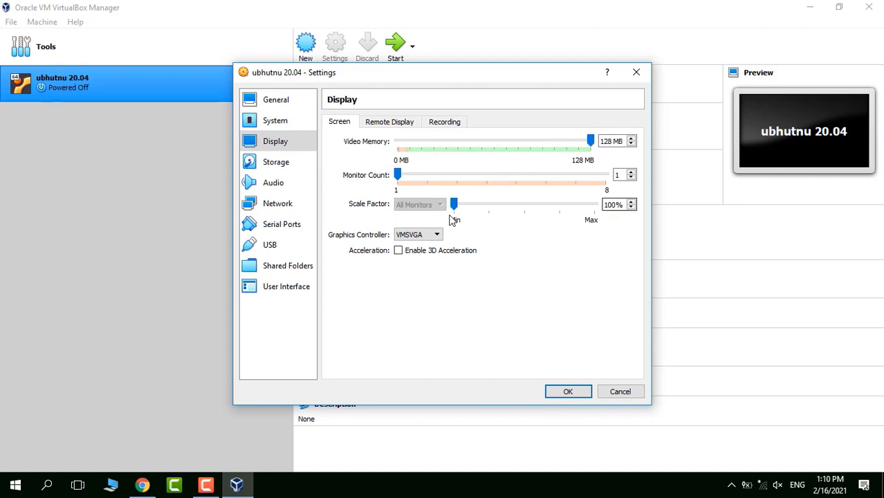
click(276, 161)
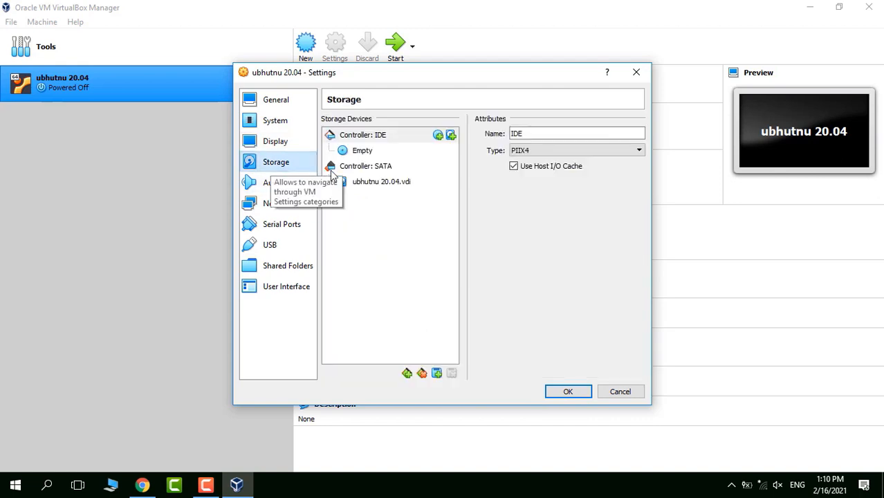
- Insert ubuntu-20.04.2.0-desktop-amd64.iso into the empty optical drive and save the settings
click(362, 150)
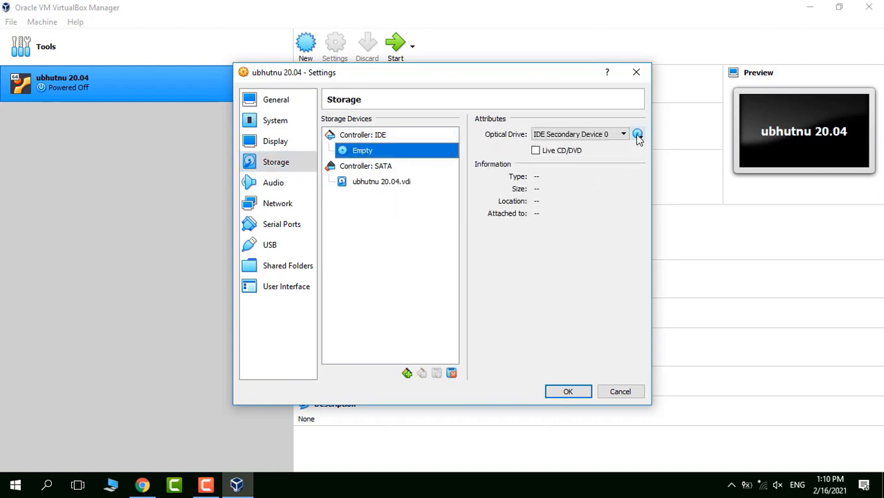
click(637, 134)
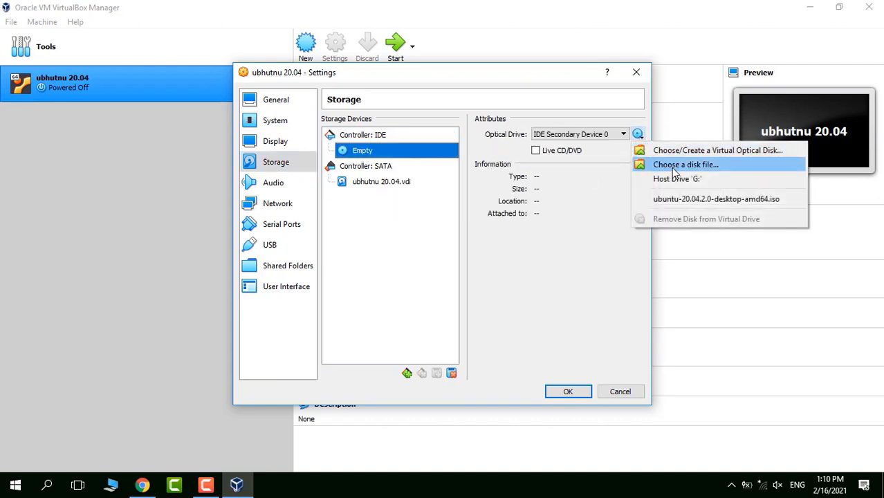
click(685, 164)
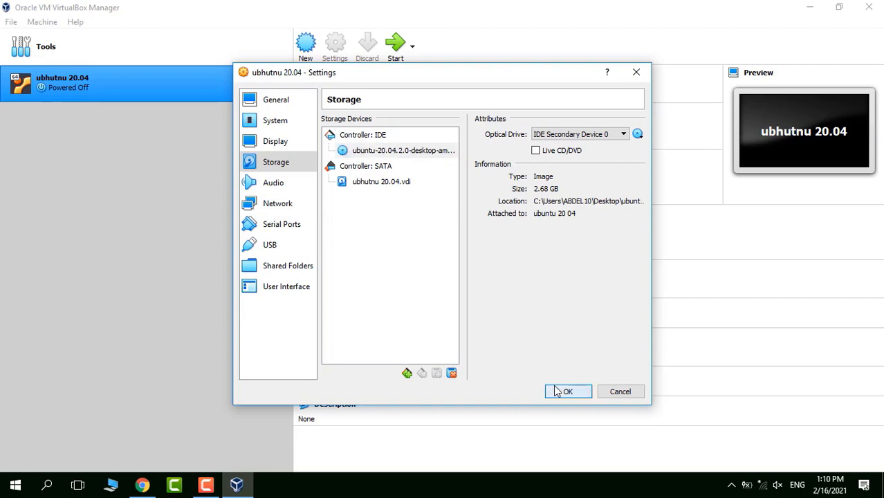
click(567, 391)
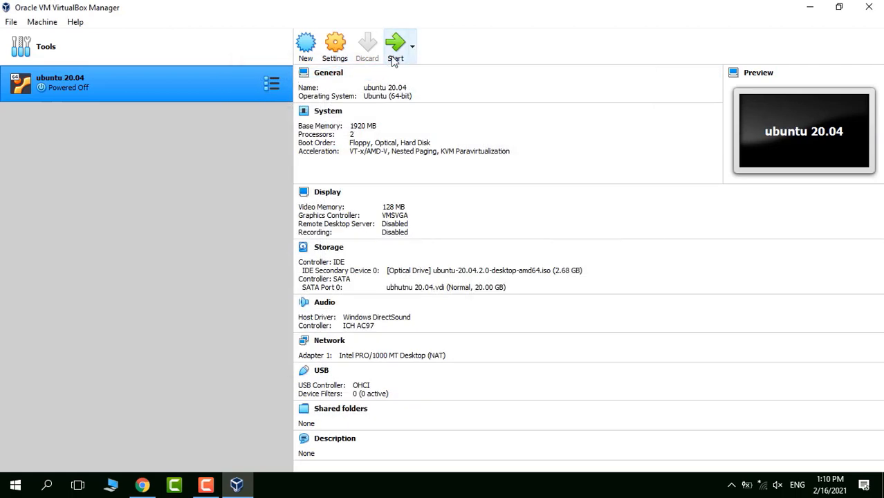
- Start the VM and install Ubuntu with French keyboard and third-party software
click(395, 45)
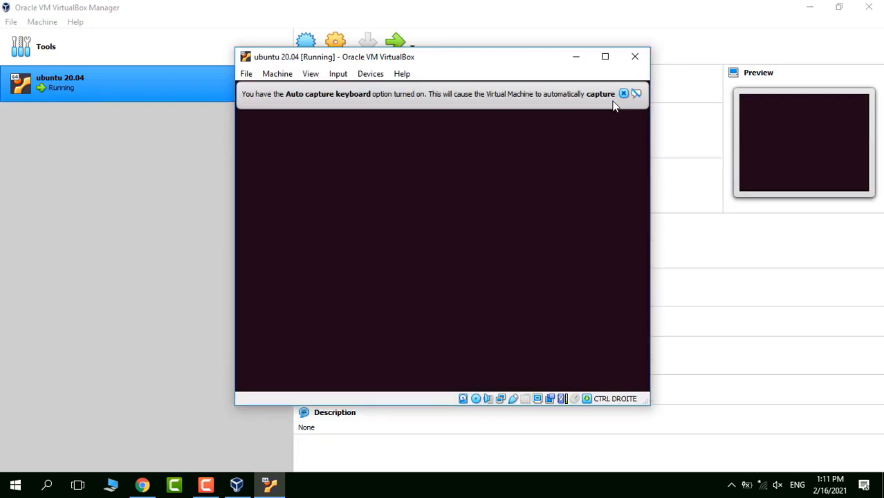
click(624, 93)
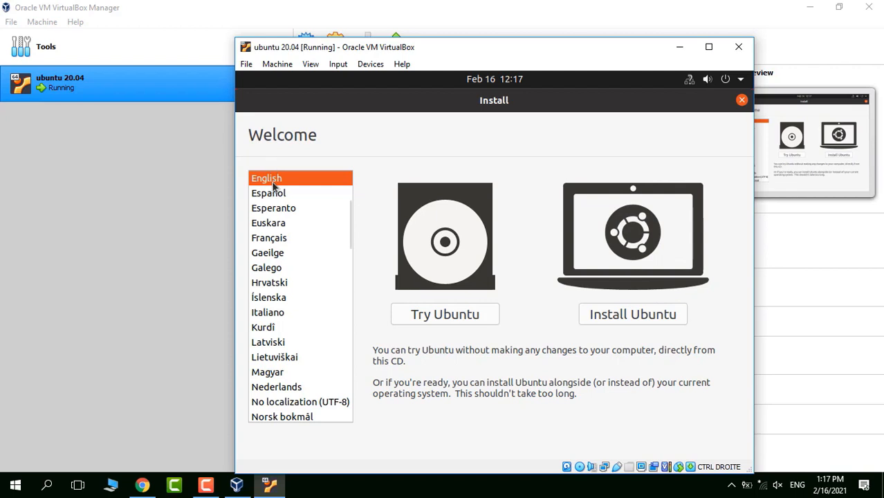
mouse_move(384, 201)
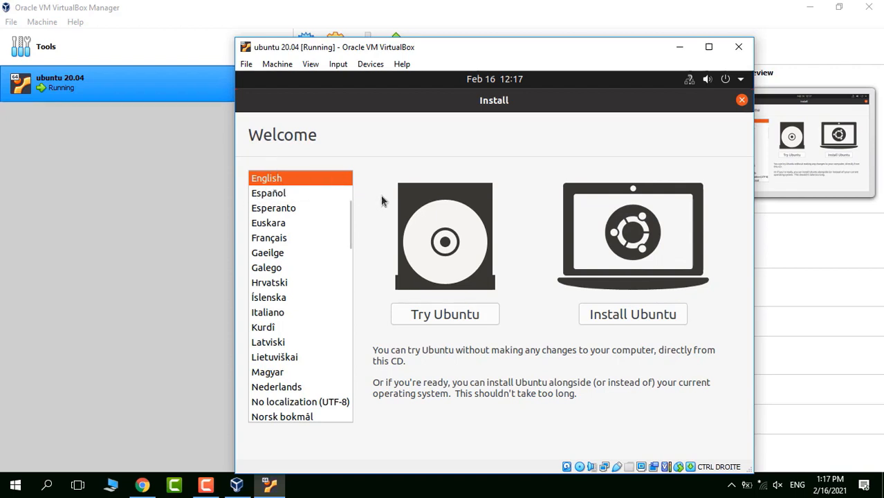
mouse_move(632, 314)
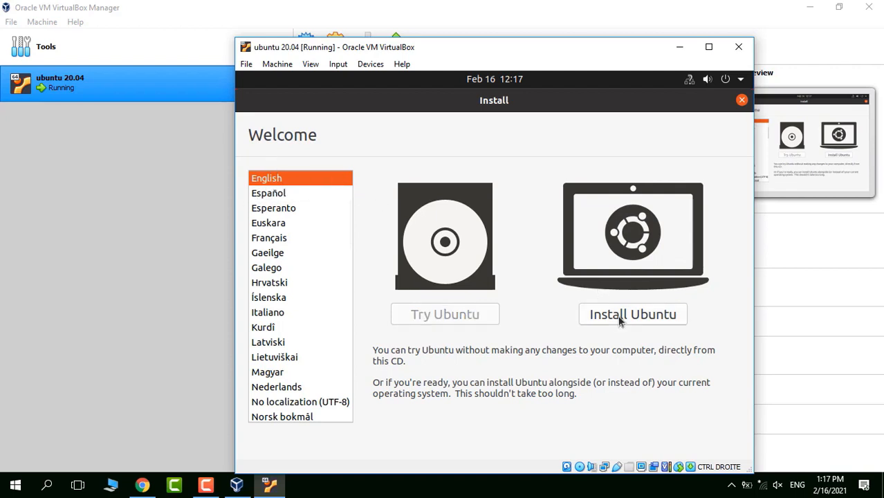
click(632, 314)
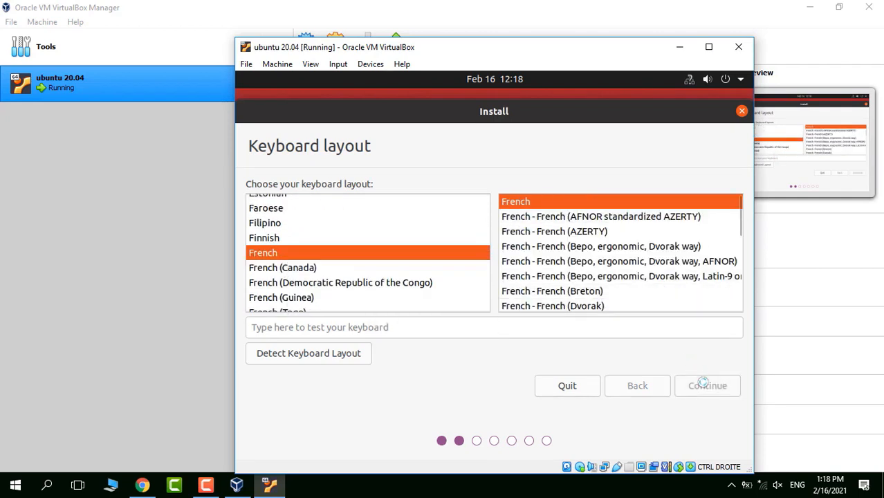
click(708, 386)
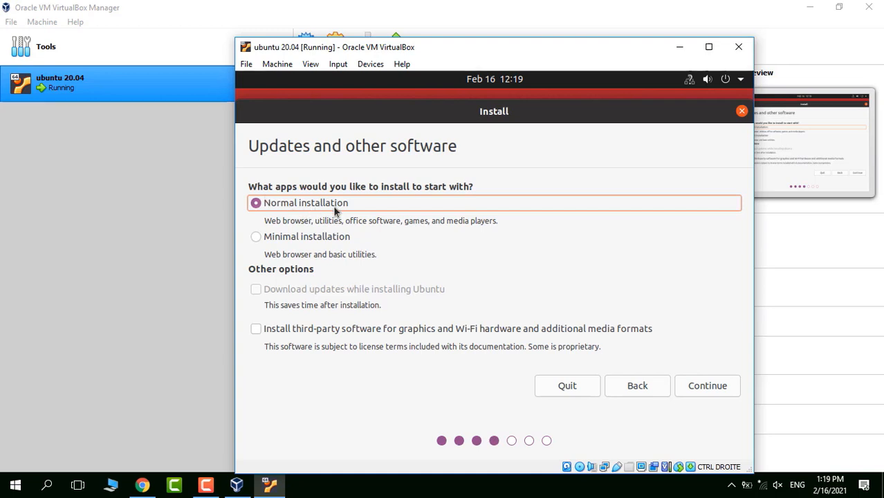
mouse_move(312, 202)
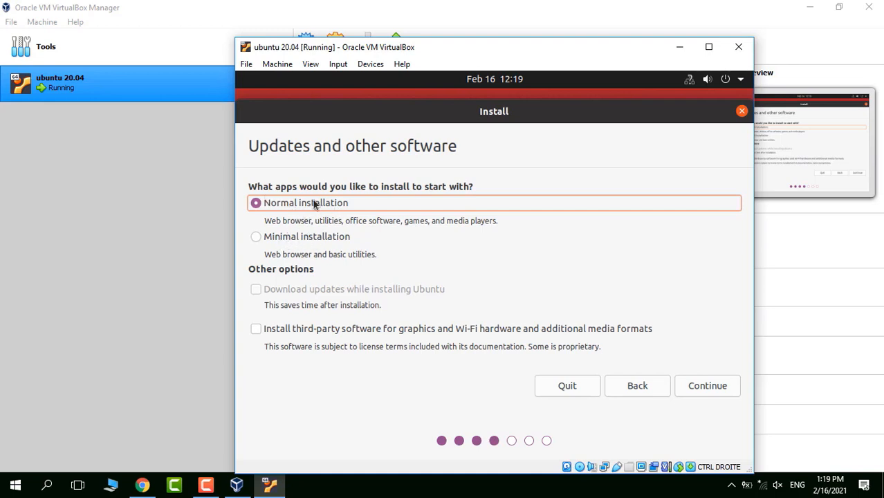
mouse_move(275, 311)
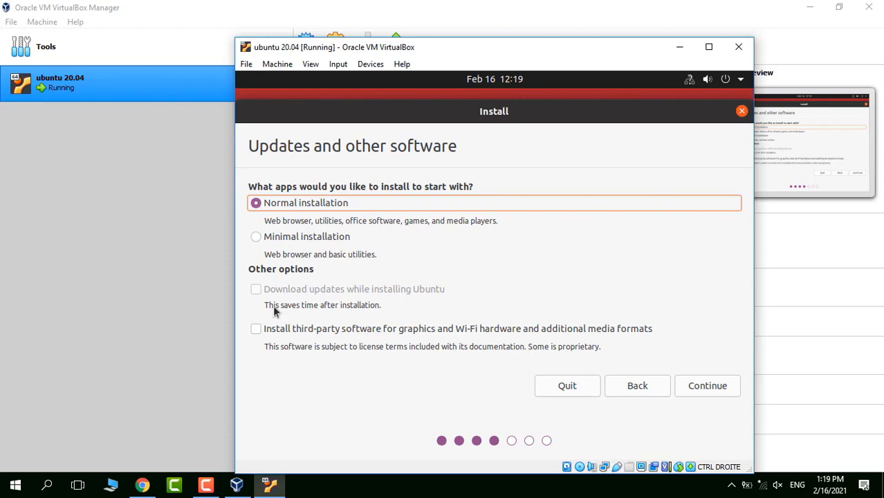
click(256, 329)
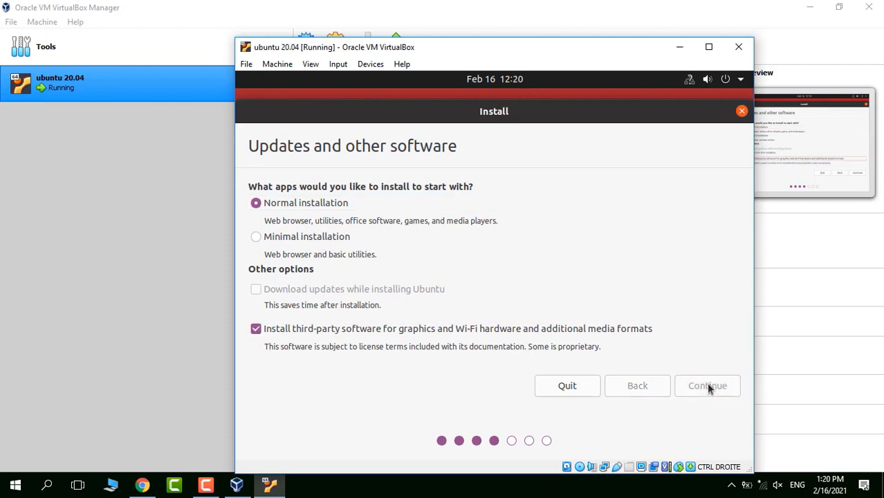
click(707, 385)
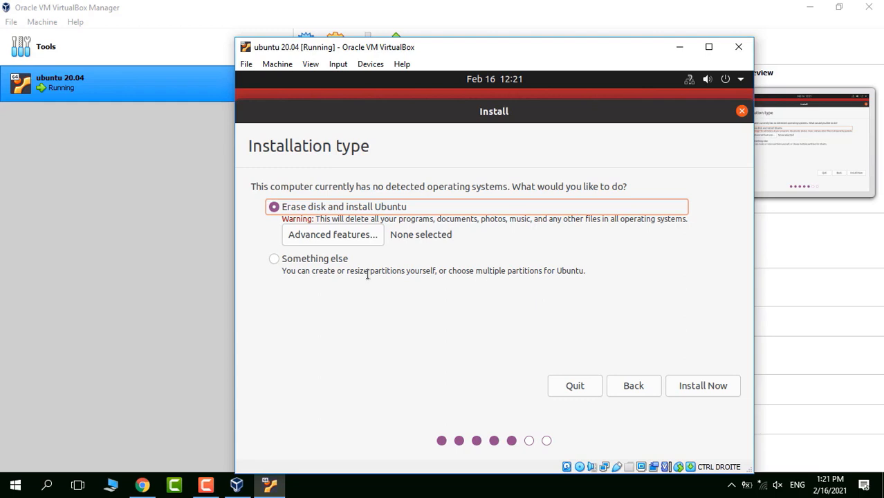
- Choose 'Something else' manual partitioning, then open the Windows Start menu
click(274, 258)
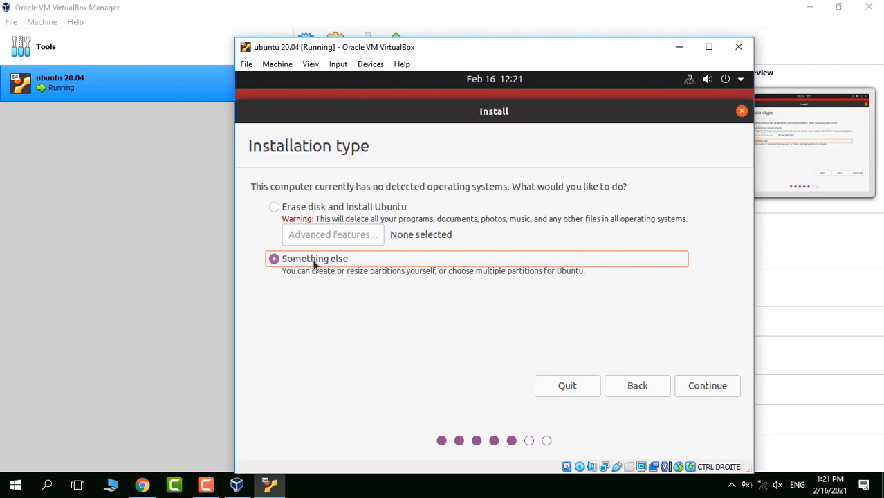
click(15, 484)
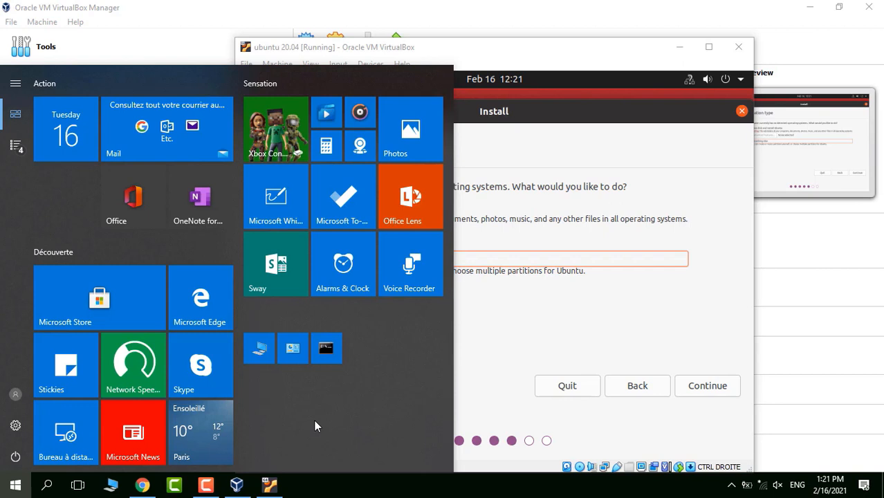
- Open Disk Management via 'disk manag' and view the C: volume's options
text(disk manag)
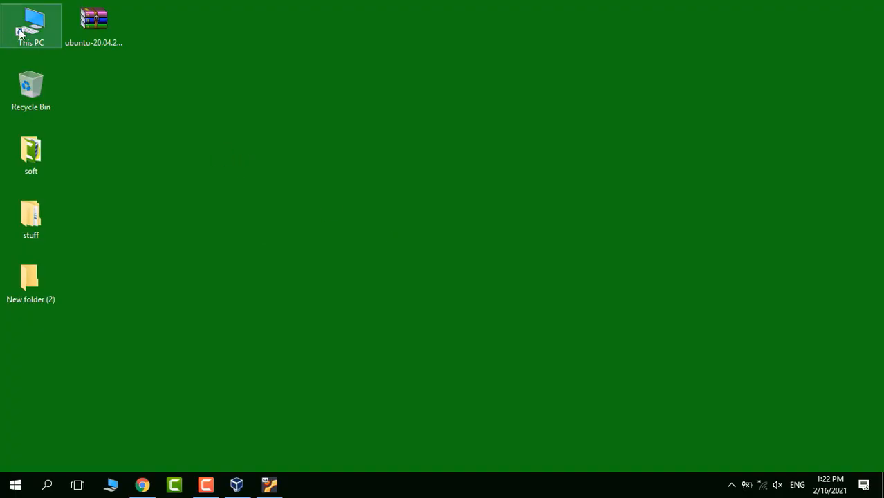
right_click(30, 25)
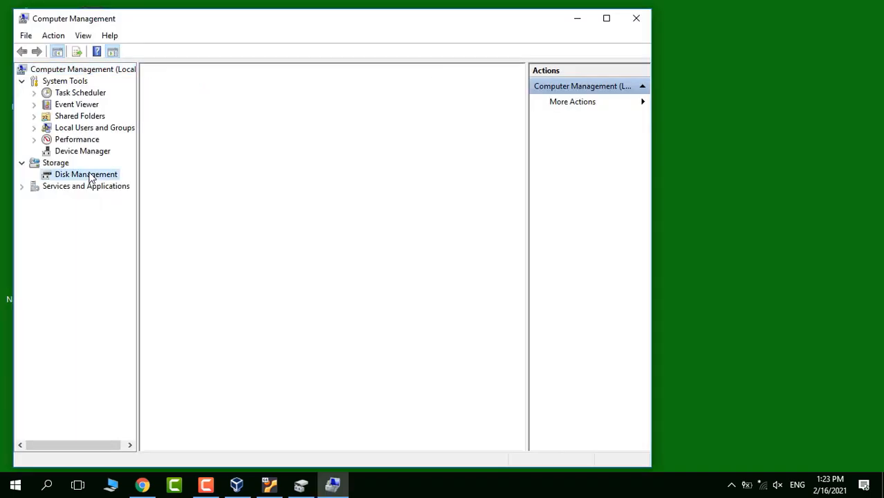
click(86, 173)
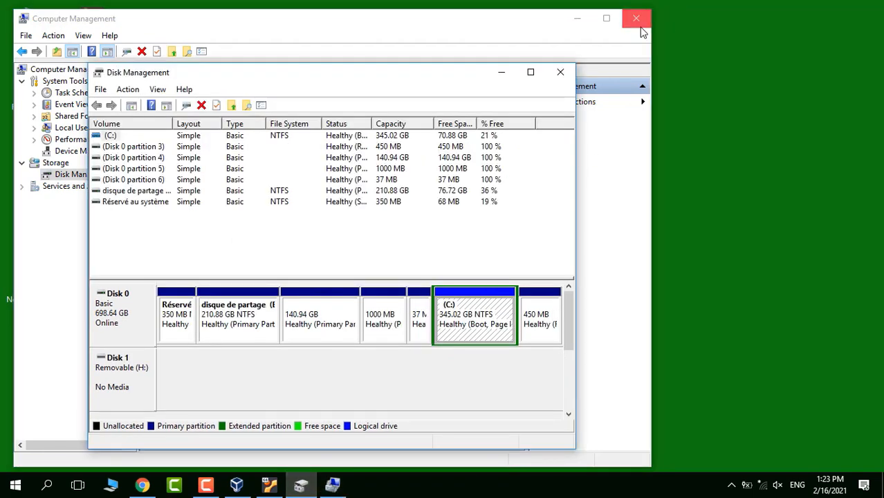
click(635, 18)
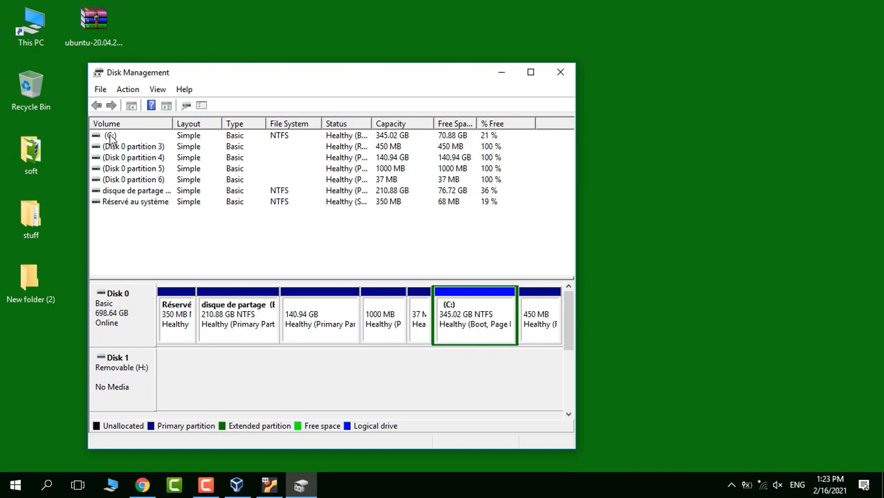
click(110, 135)
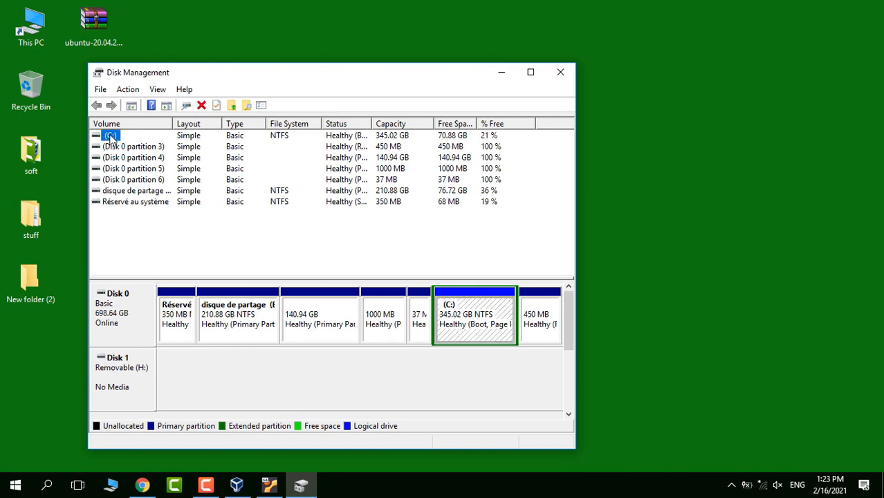
right_click(110, 135)
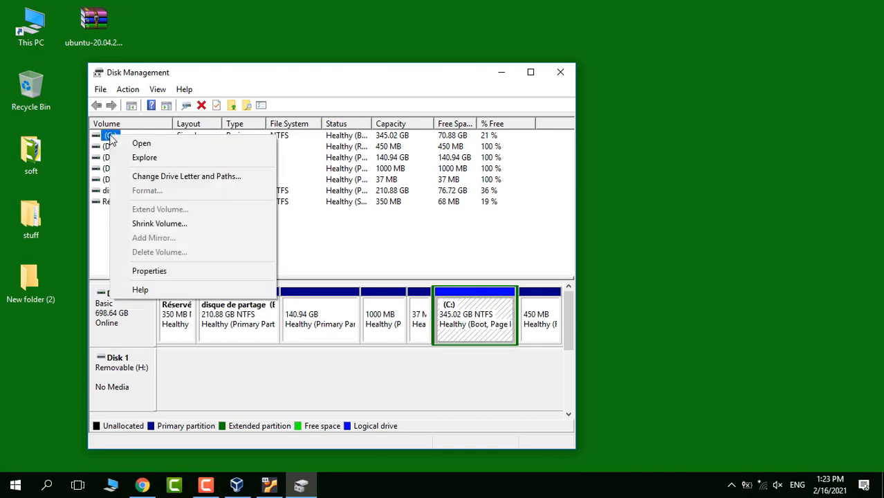
mouse_move(187, 223)
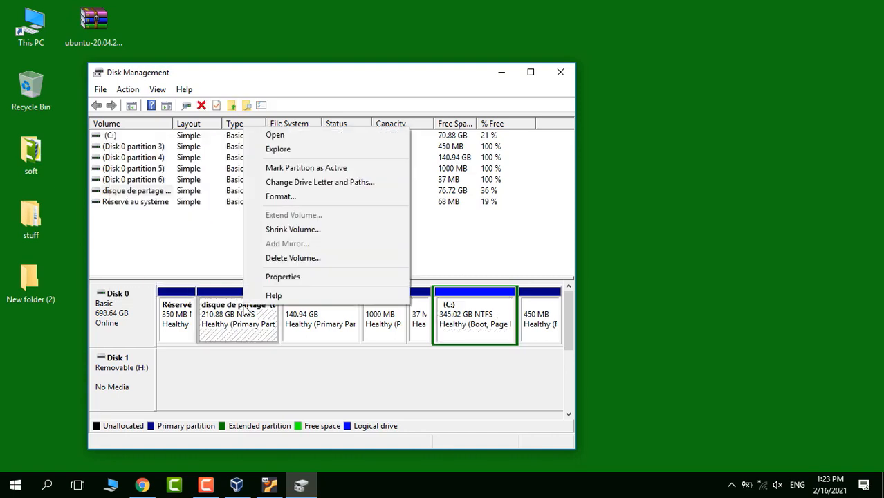
mouse_move(262, 254)
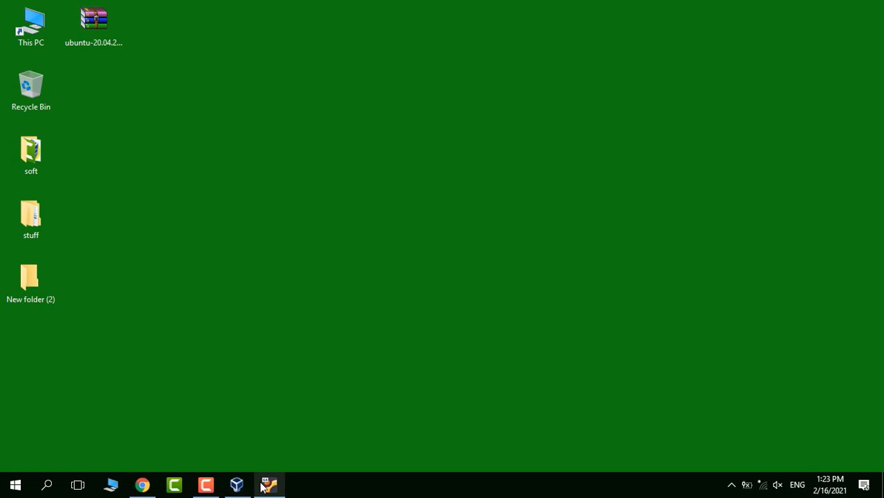
- Choose 'Erase disk and install Ubuntu', start the install, and confirm writing changes to disk
click(269, 484)
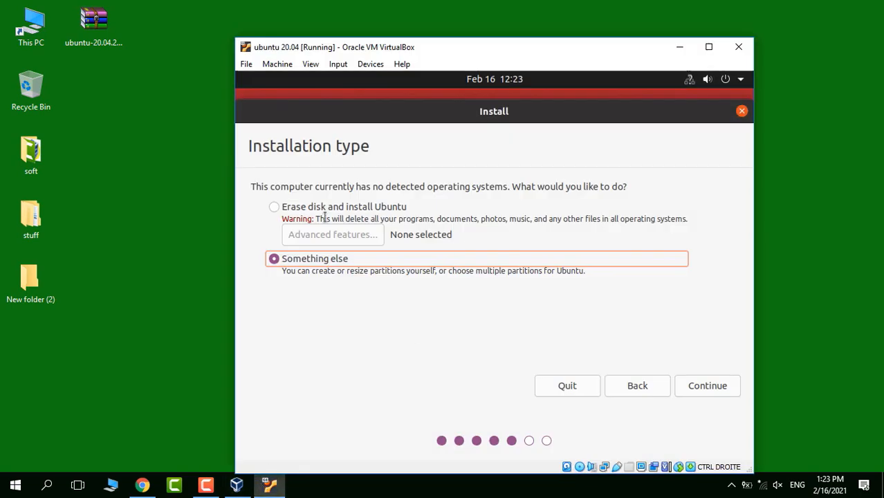
click(274, 206)
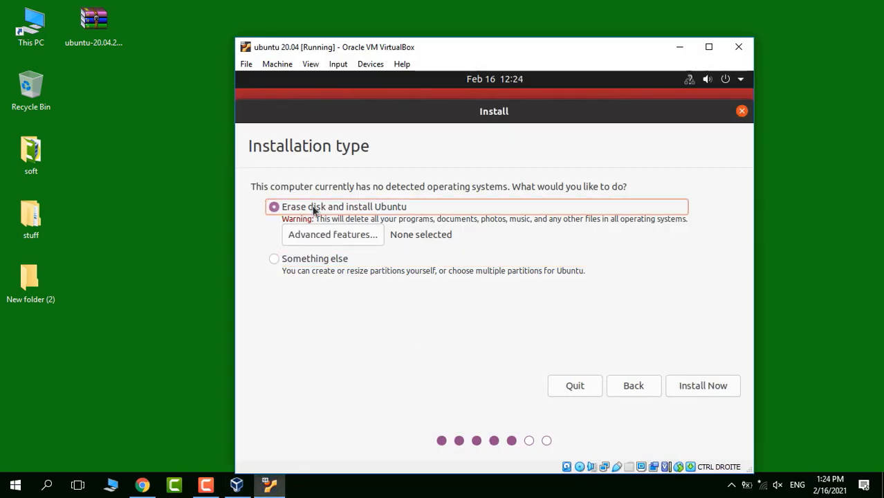
mouse_move(703, 386)
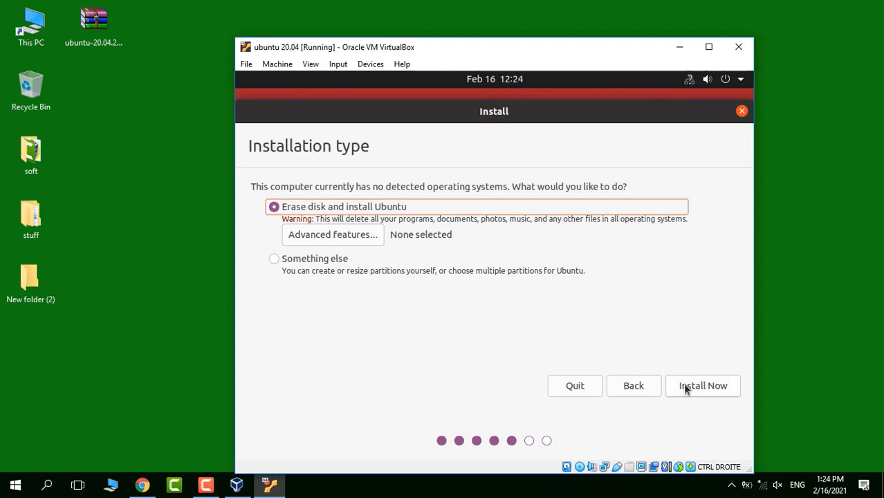
click(702, 385)
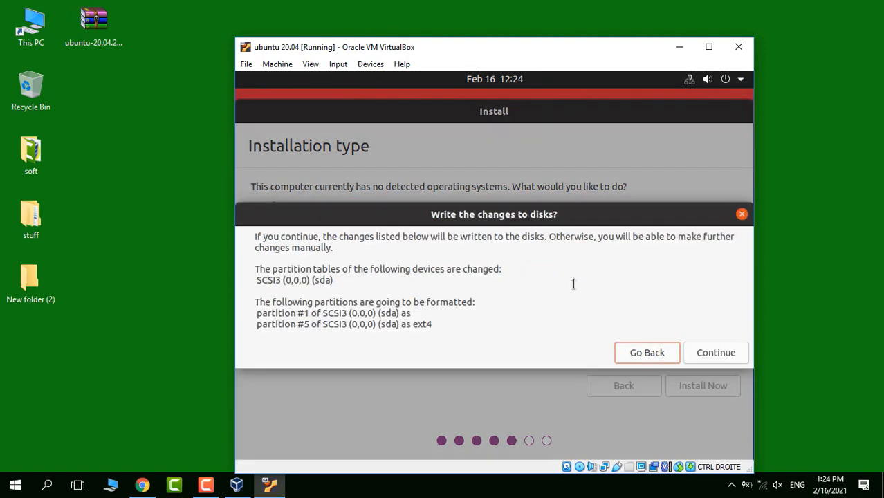
mouse_move(368, 194)
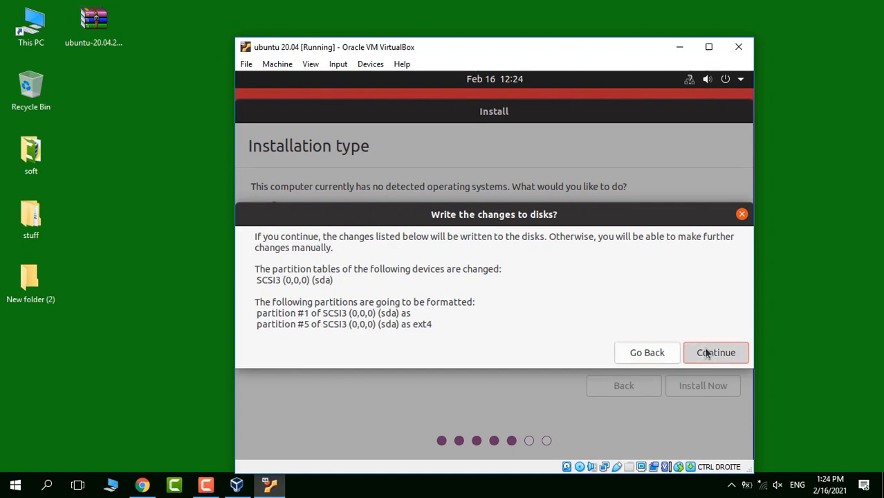
click(716, 352)
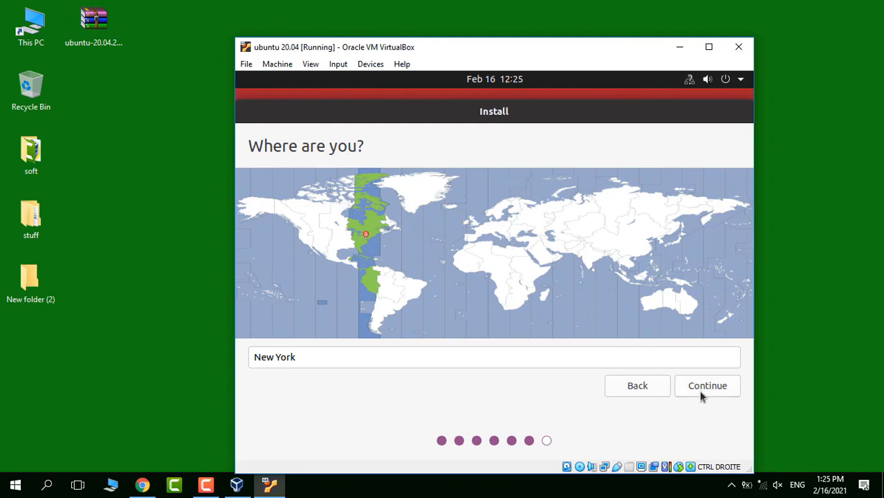
- Accept New York, create the learnTV account with its password, and begin installation
click(707, 385)
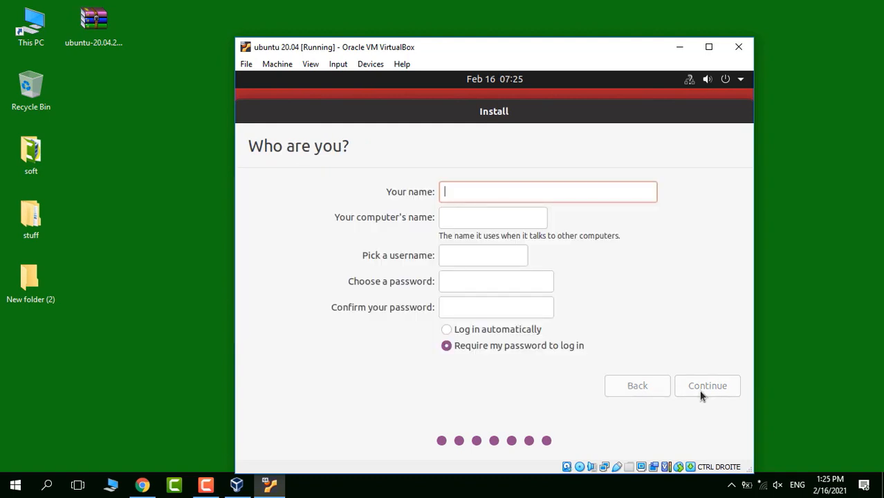
text(learnTV)
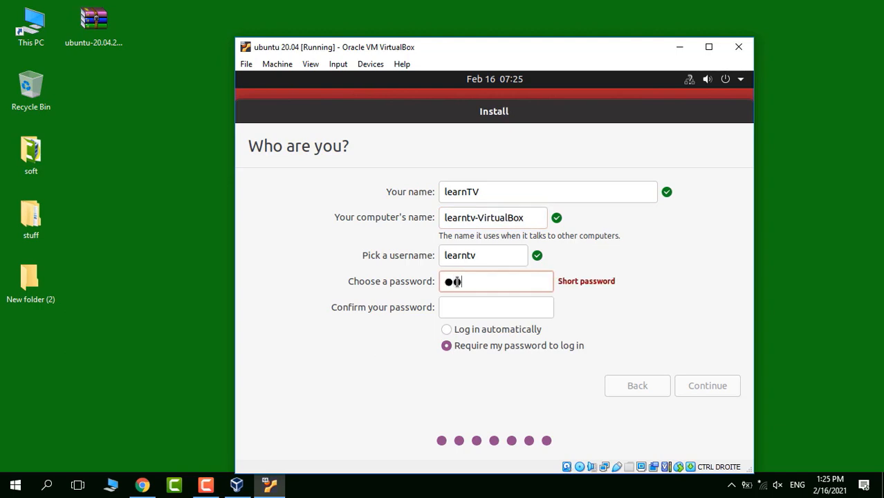
key(Backspace)
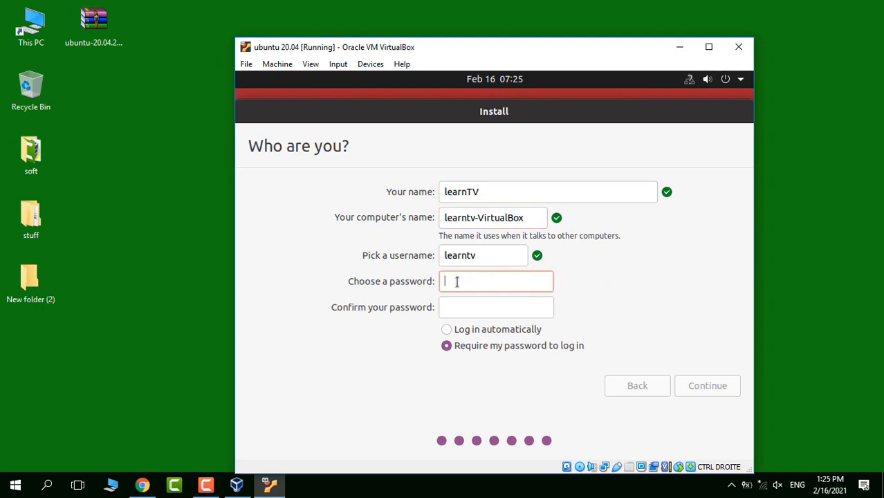
text(password)
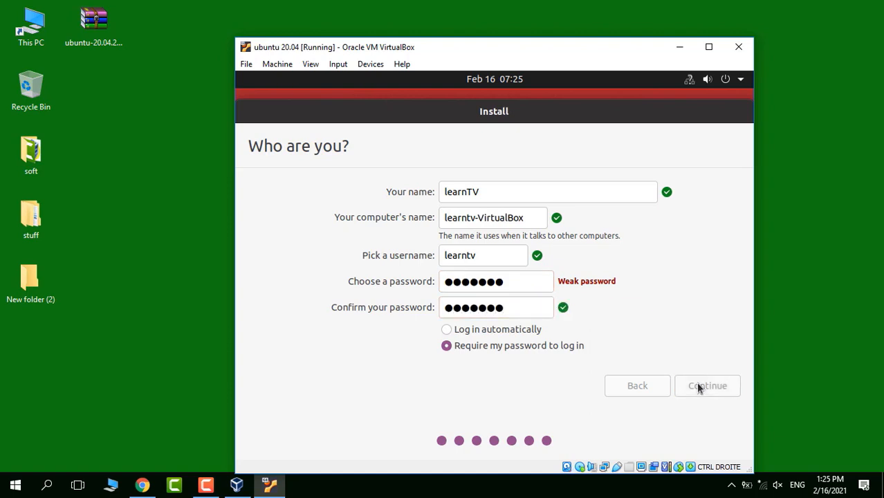
click(707, 386)
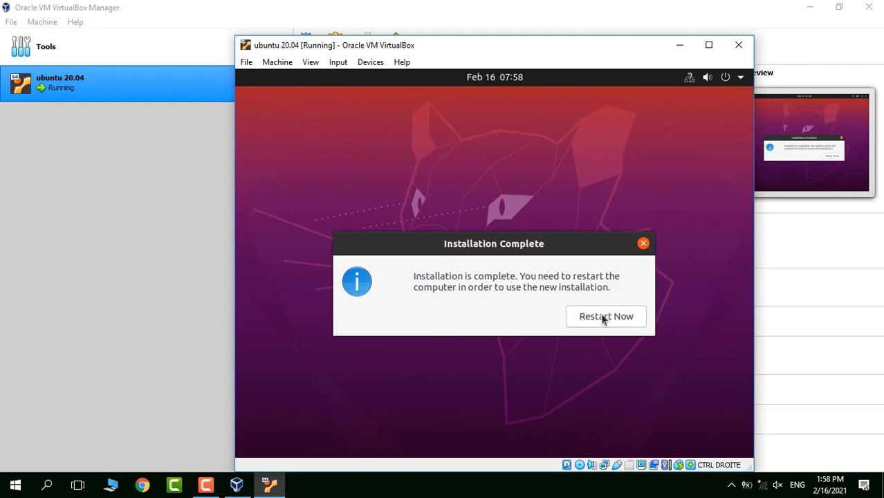
- Restart the VM and continue past the remove-installation-medium prompt
click(605, 316)
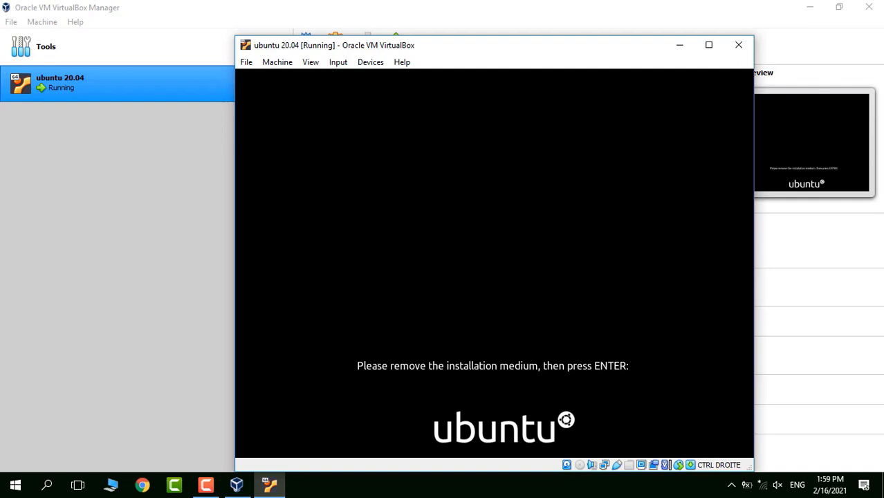
key(enter)
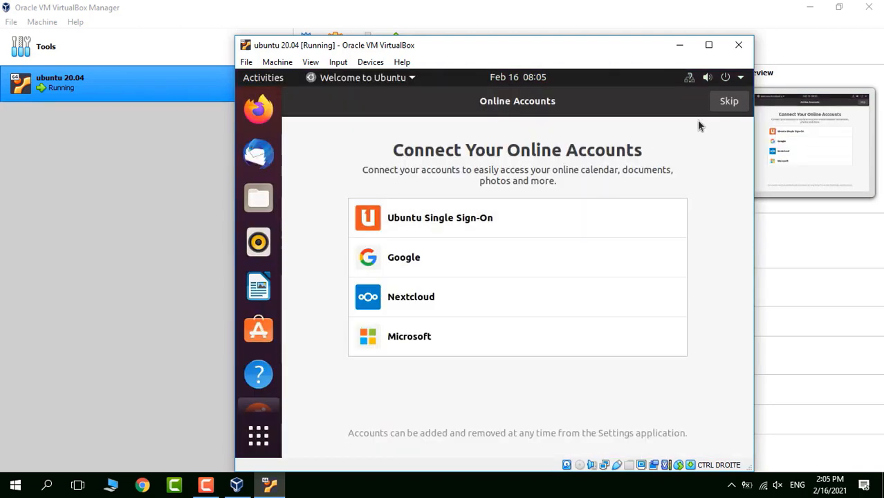
- Skip Online Accounts, pass Livepatch and Help Improve Ubuntu, and finish the wizard
click(729, 101)
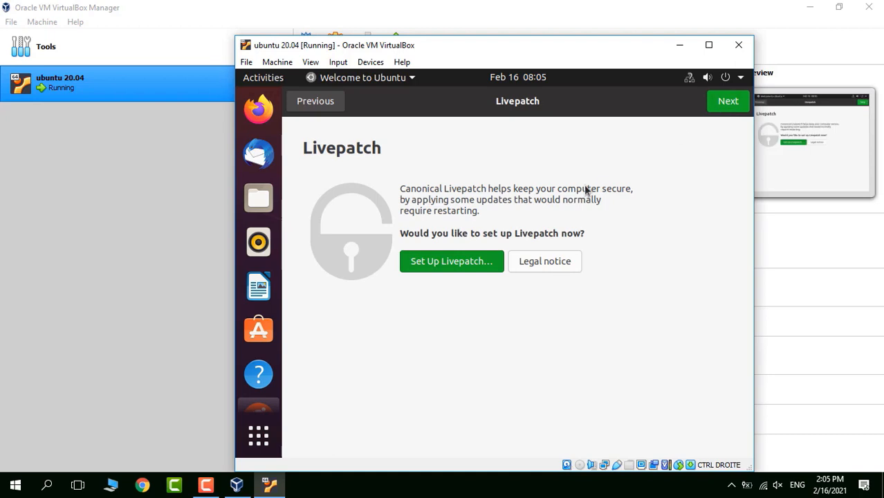
click(728, 100)
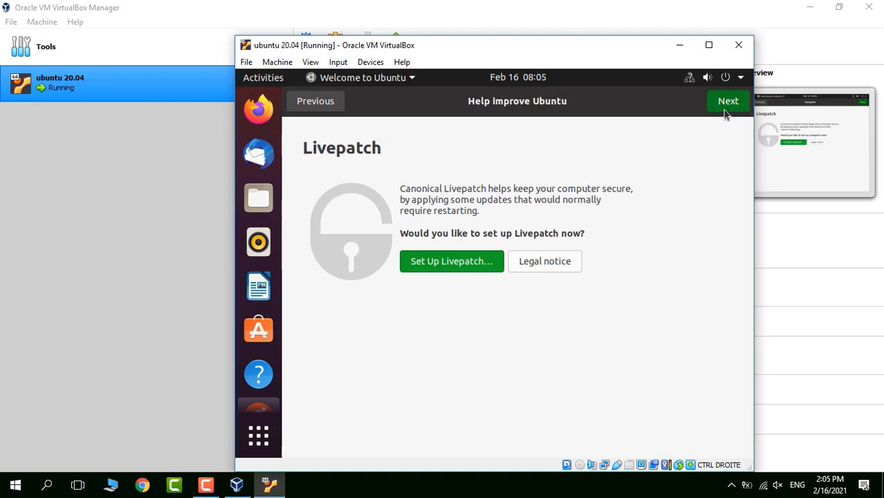
click(728, 101)
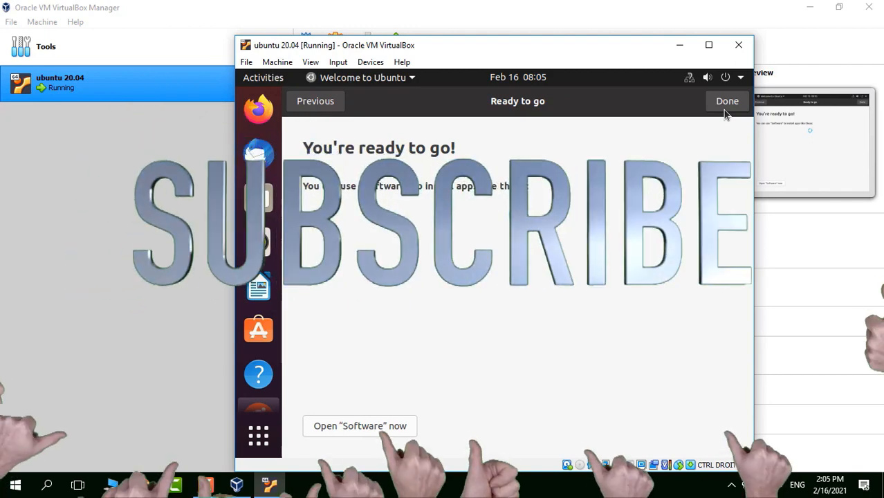
click(728, 101)
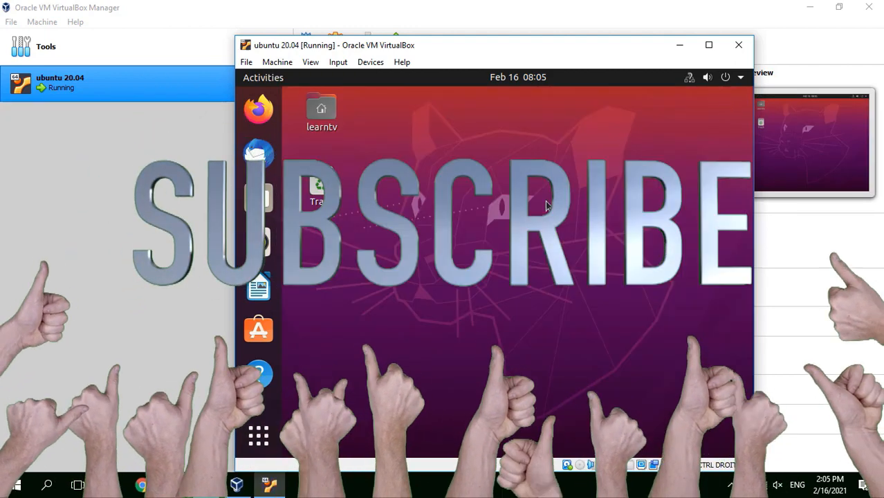